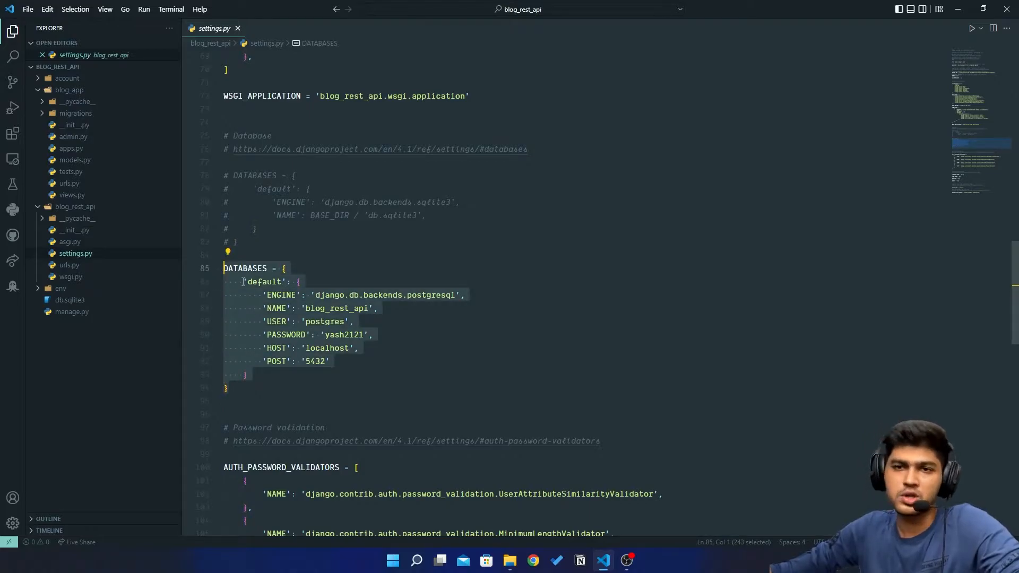
# Step: Close settings.py, collapse blog_rest_api, and bring up blog_app's models.py with its default contents
pyautogui.click(275, 254)
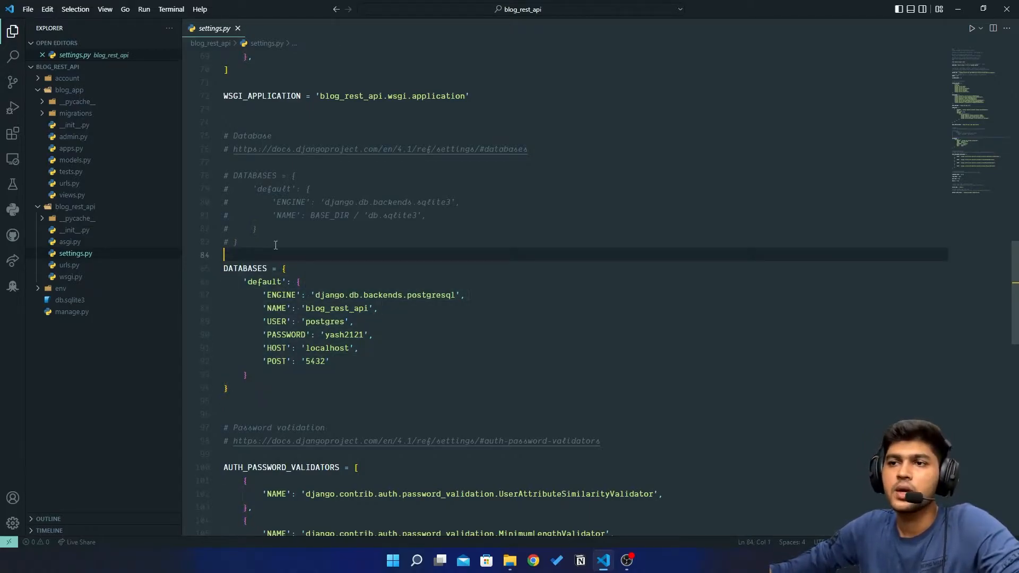
pyautogui.click(238, 28)
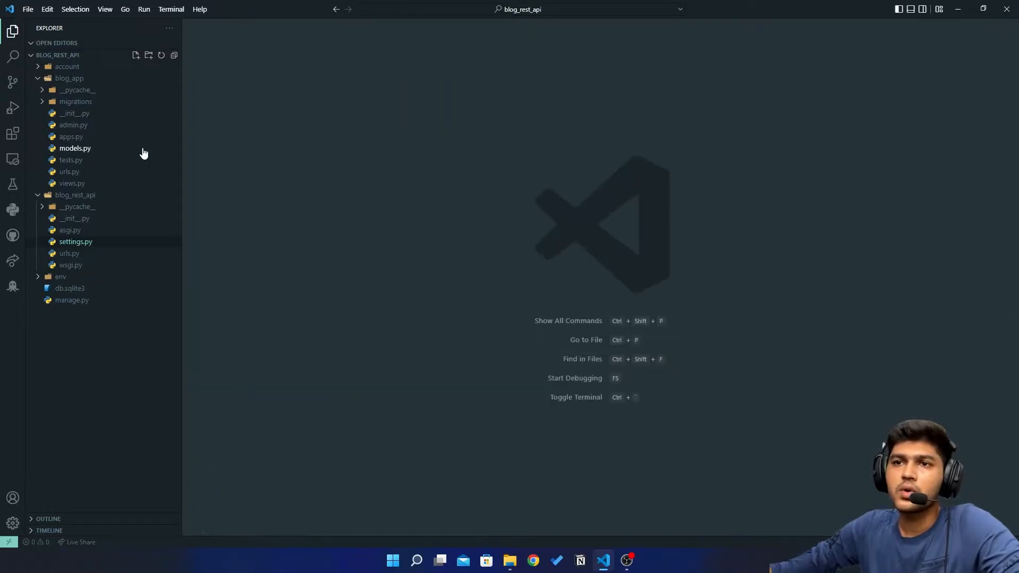
pyautogui.click(76, 195)
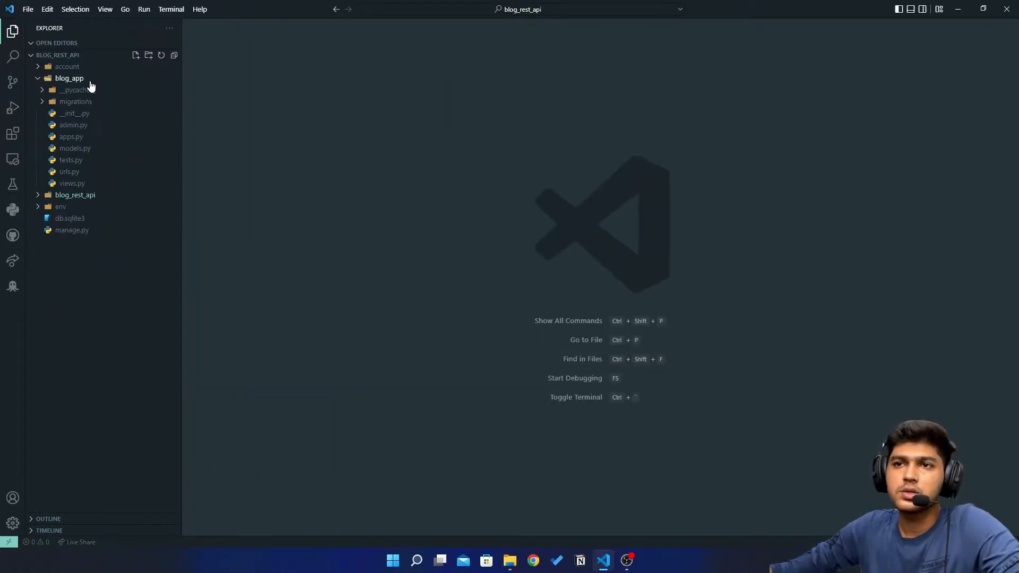
pyautogui.moveTo(70, 160)
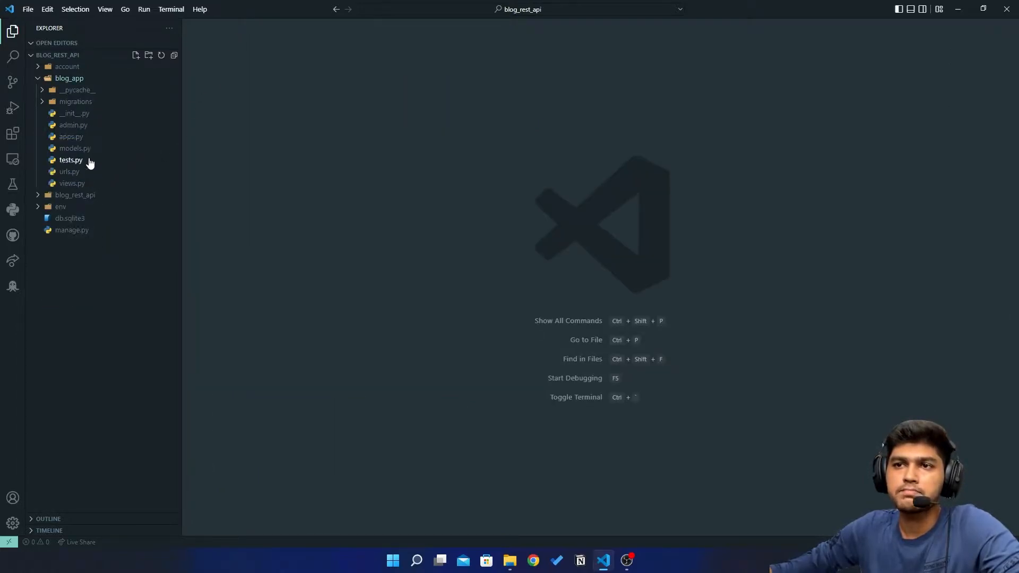
pyautogui.click(74, 149)
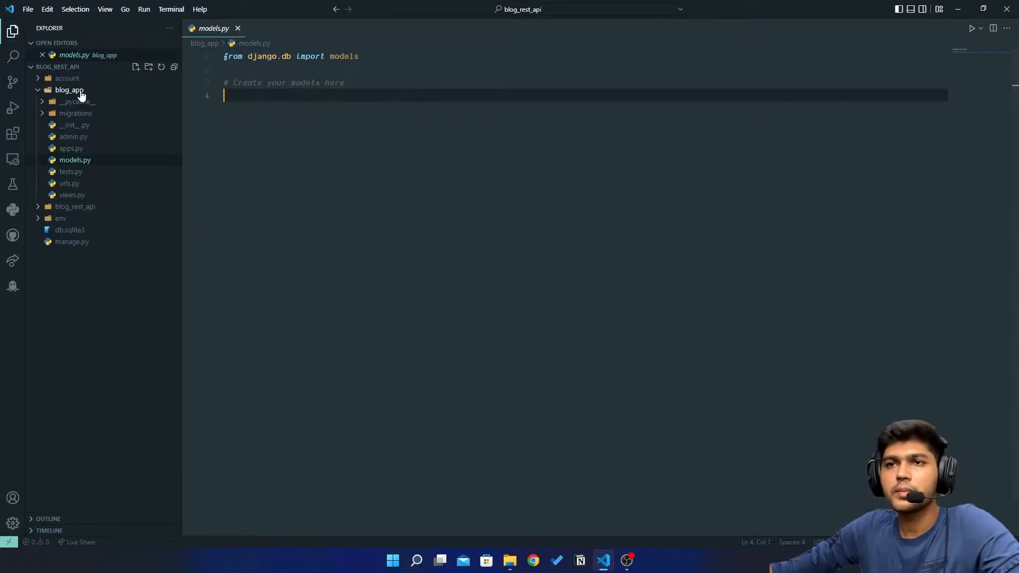
pyautogui.click(69, 90)
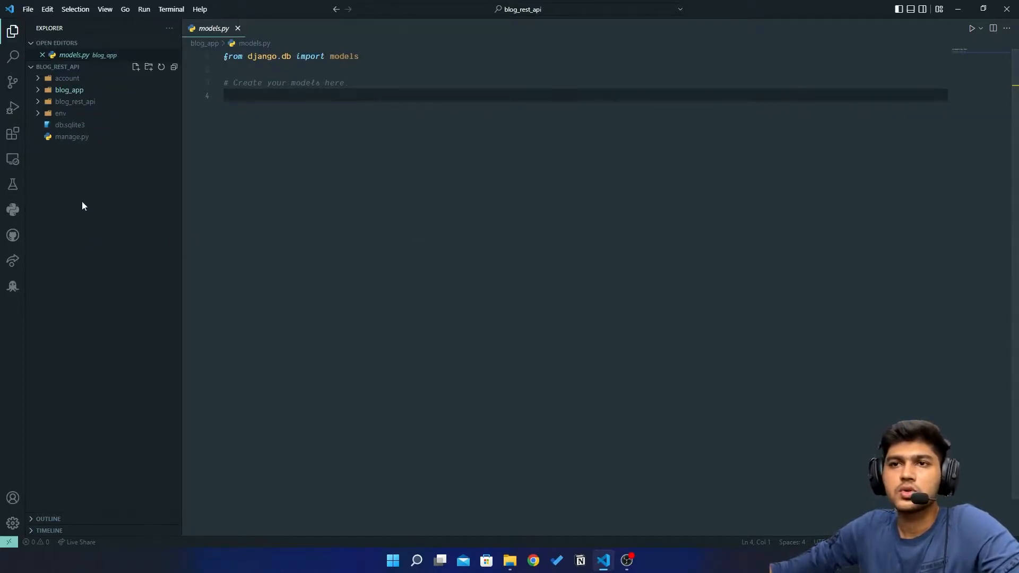
# Step: From Source Control, start publishing the project as a public GitHub repository
pyautogui.click(13, 82)
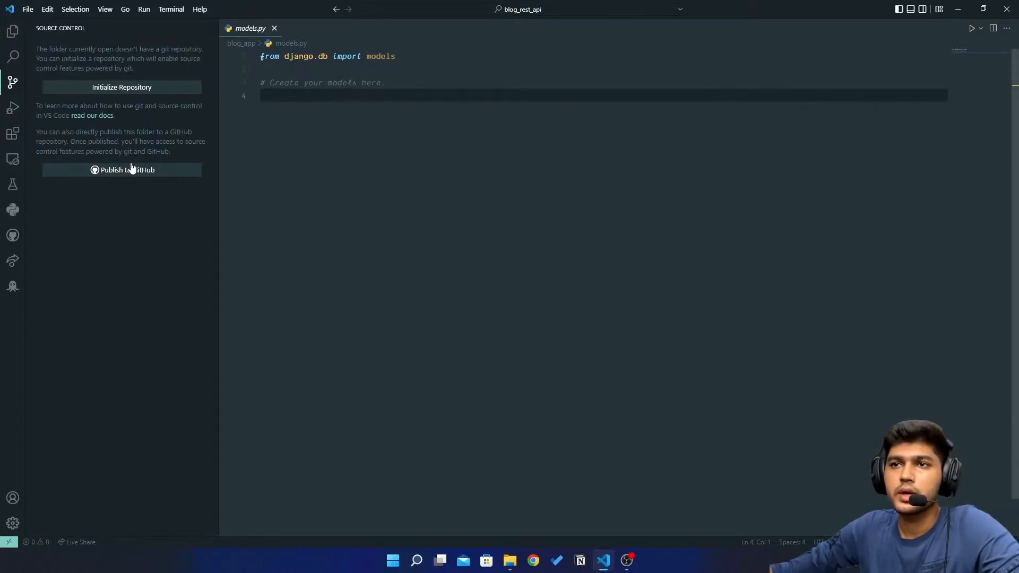
pyautogui.click(126, 170)
pyautogui.write('django_blog_rest_api')
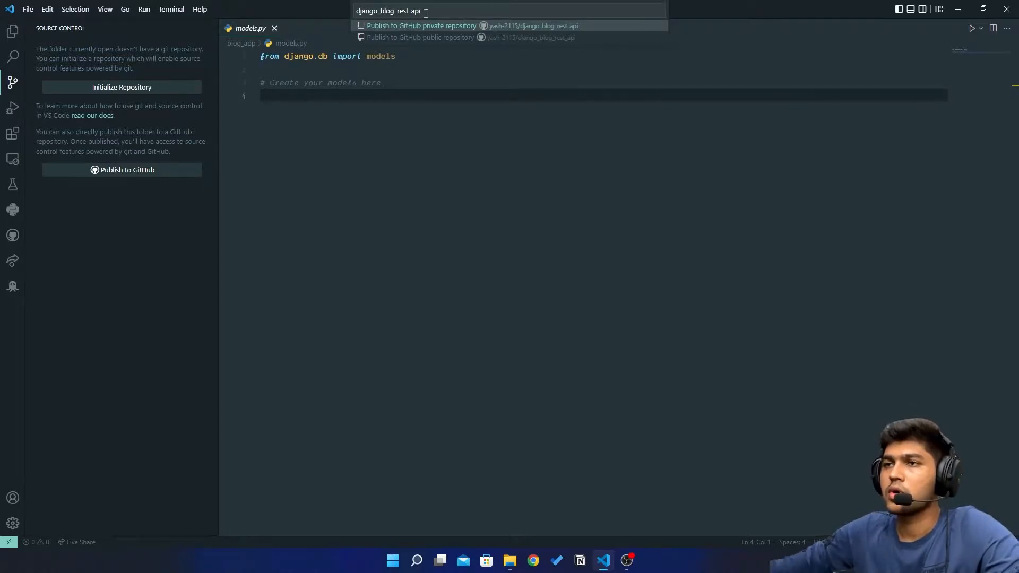
pyautogui.moveTo(432, 37)
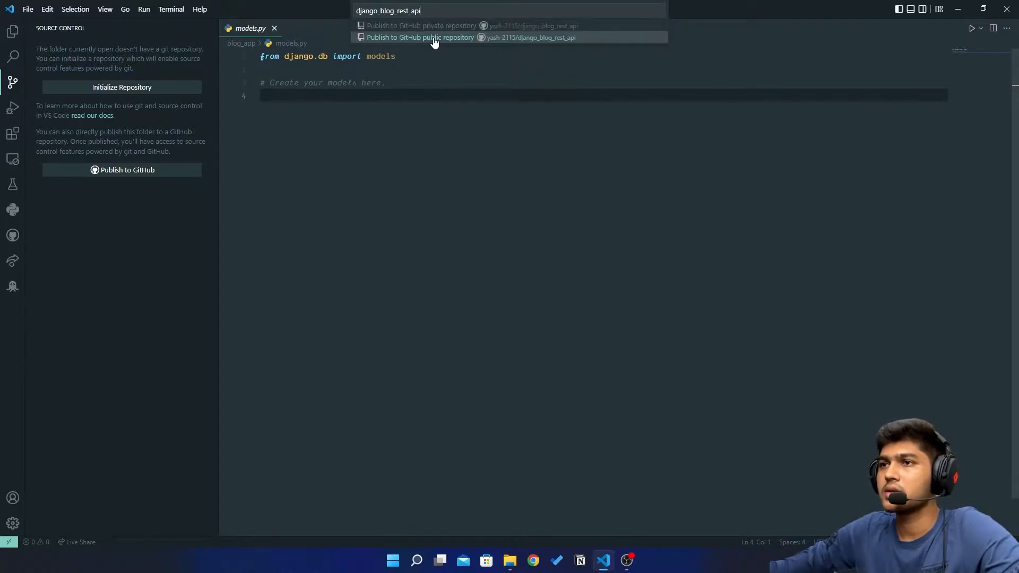
pyautogui.click(420, 37)
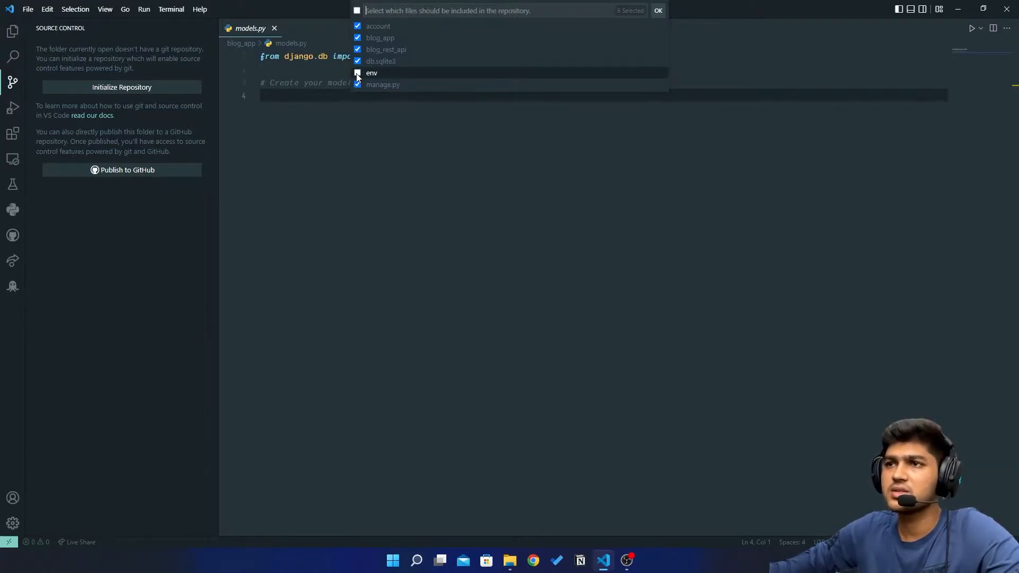
# Step: Exclude the env folder and db.sqlite3 from the repository and confirm the publish
pyautogui.click(357, 73)
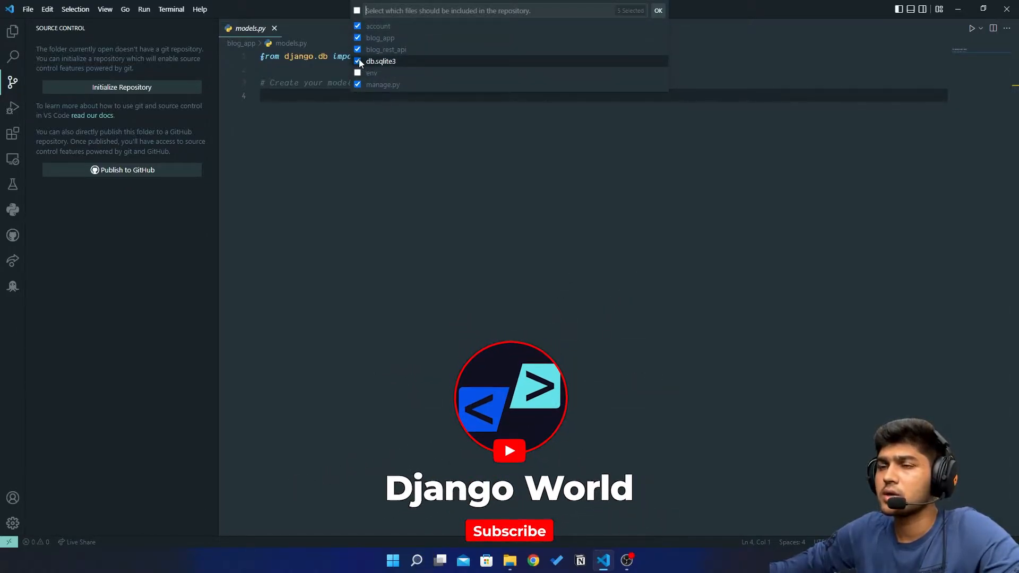
pyautogui.click(356, 61)
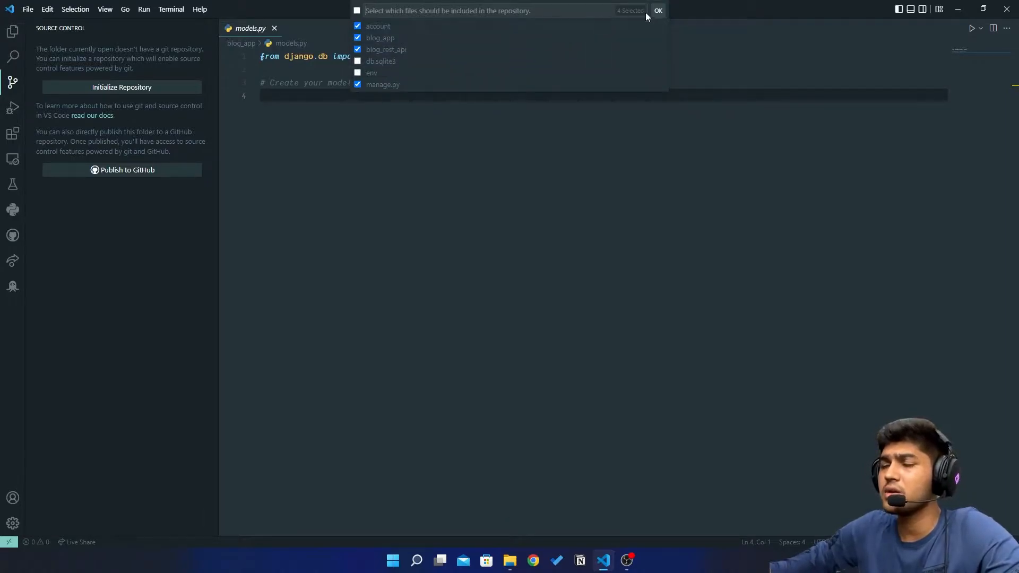
pyautogui.click(659, 10)
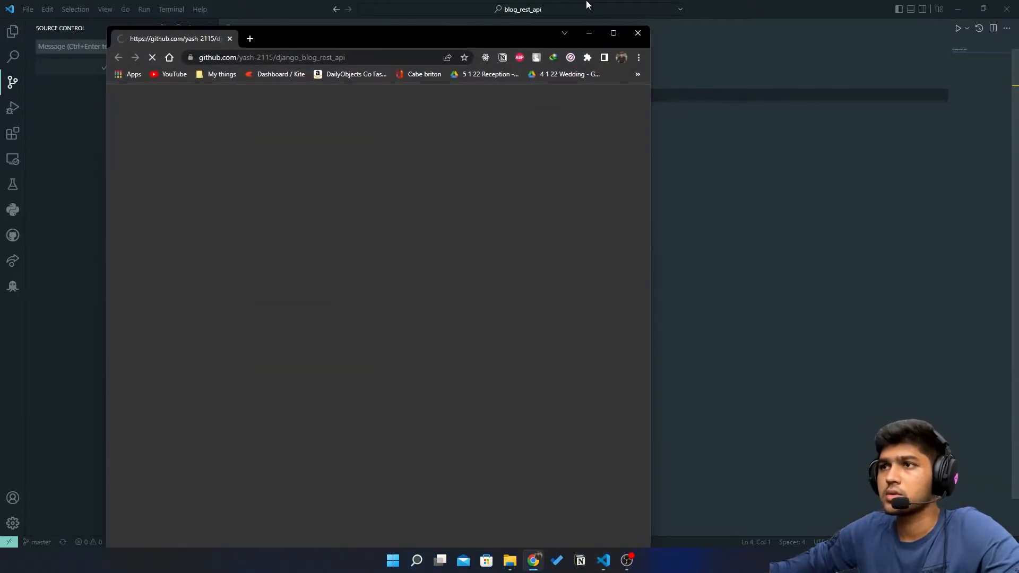
# Step: Check the new repository's first commit on GitHub, then return to the editor with .gitignore open
pyautogui.click(613, 33)
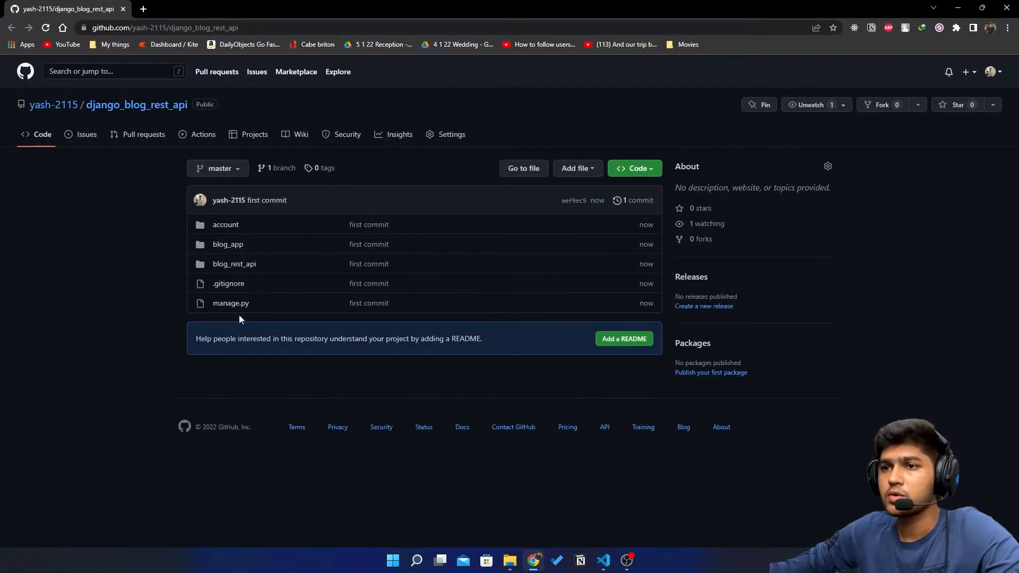
pyautogui.click(603, 561)
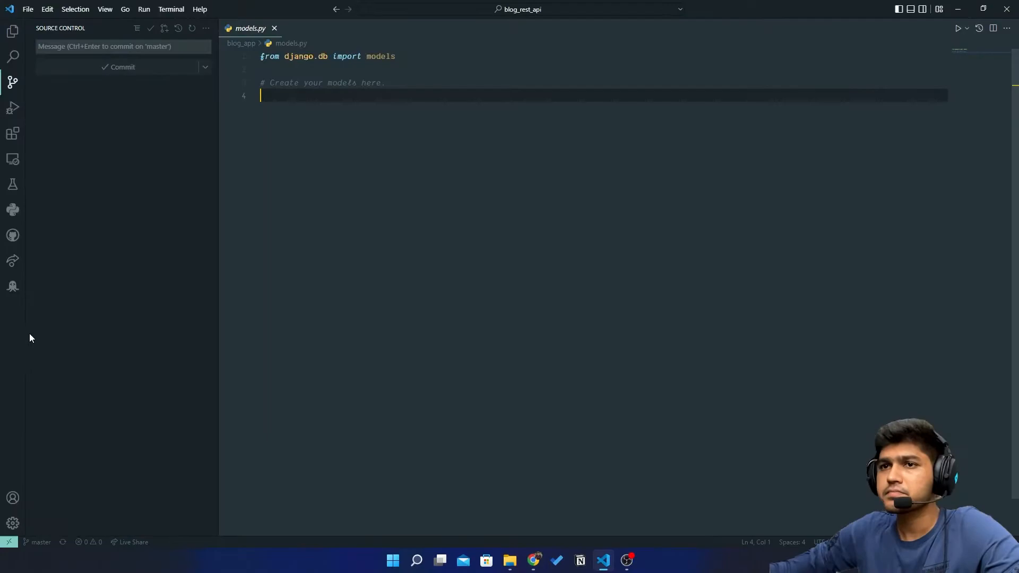
pyautogui.click(13, 31)
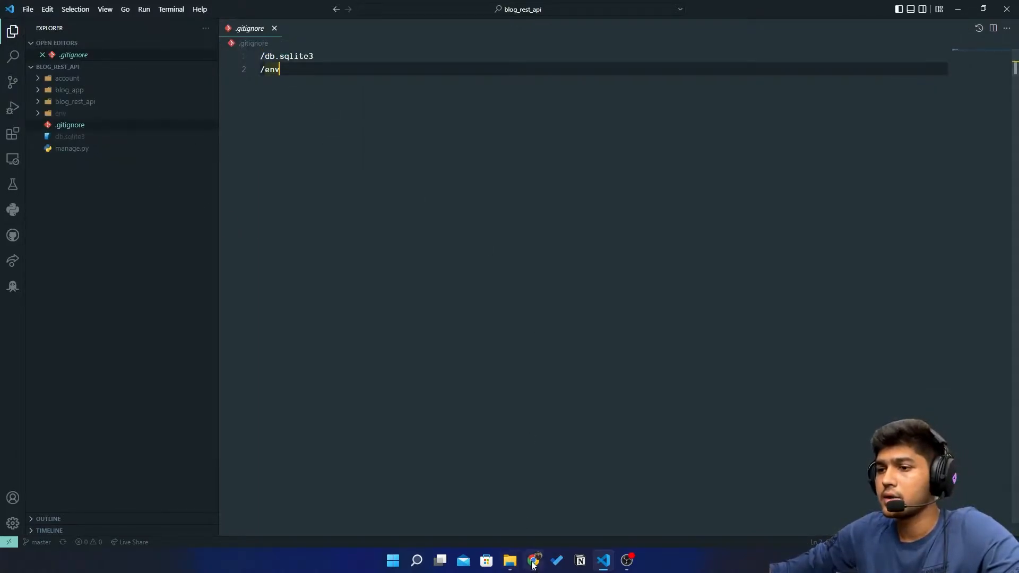
# Step: Search Google for 'django git ignore', take Toptal's Django template and paste it into .gitignore
pyautogui.click(534, 561)
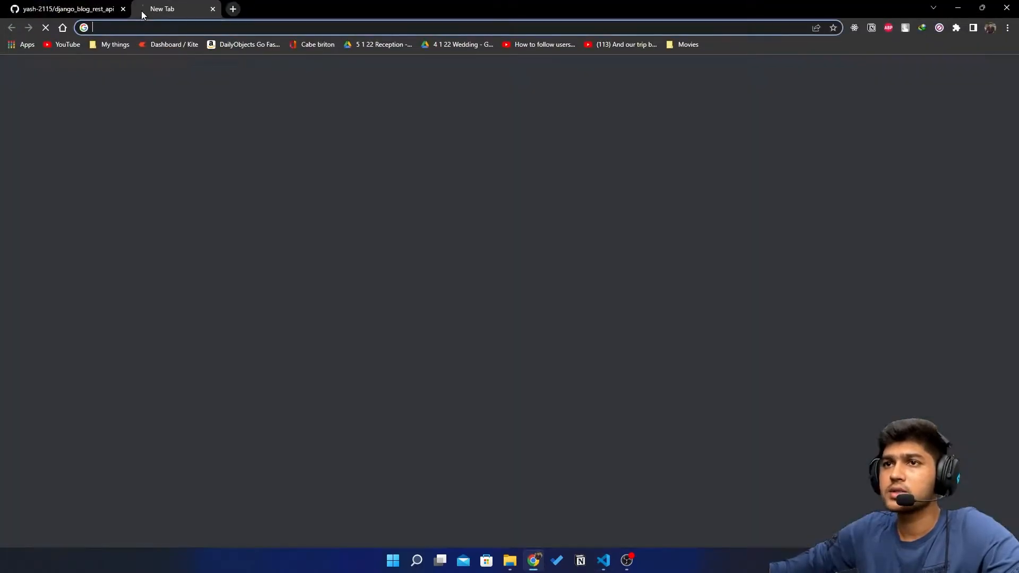
pyautogui.write('django git')
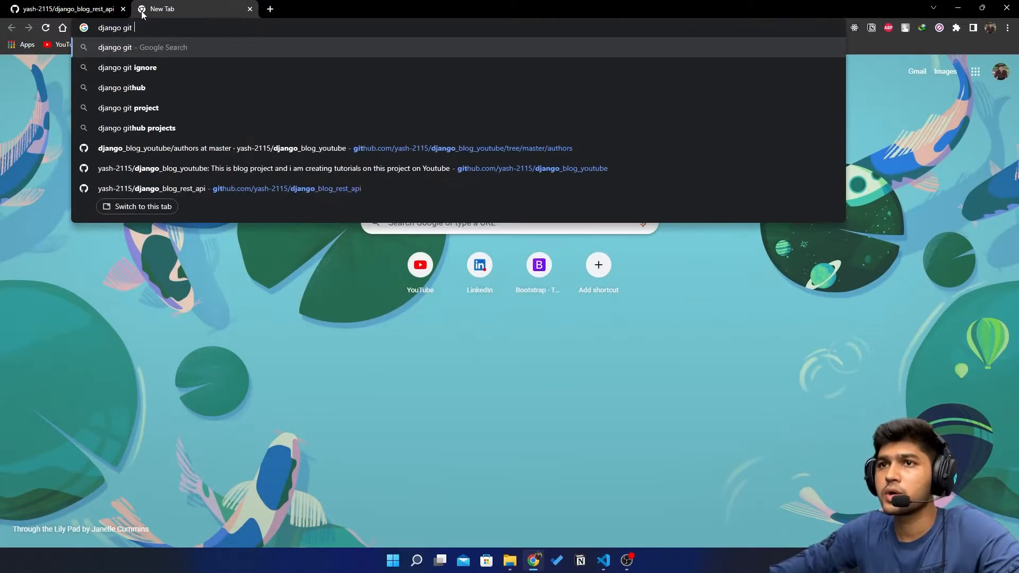
pyautogui.click(127, 67)
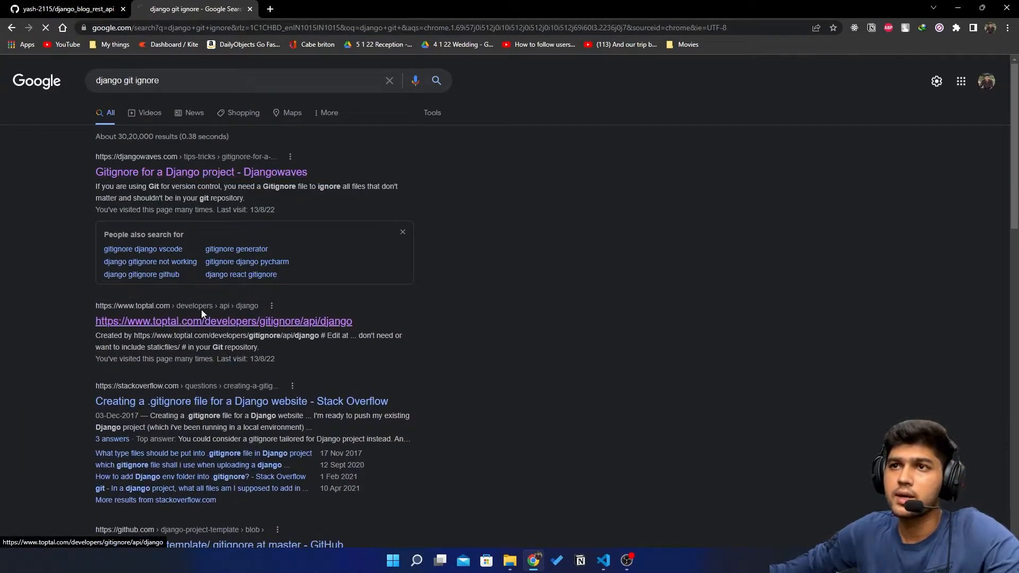
pyautogui.click(224, 320)
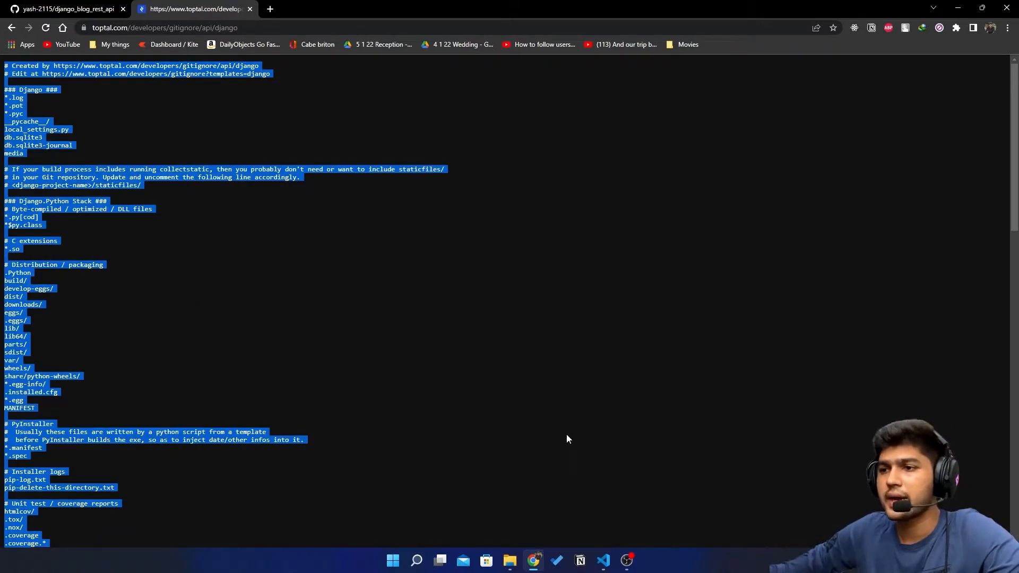
pyautogui.click(603, 561)
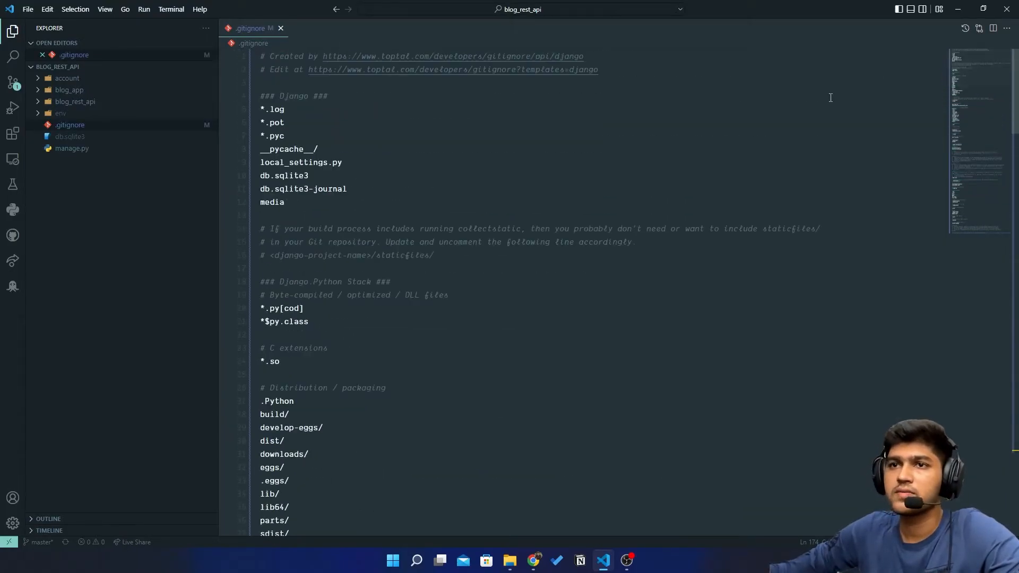
pyautogui.click(281, 27)
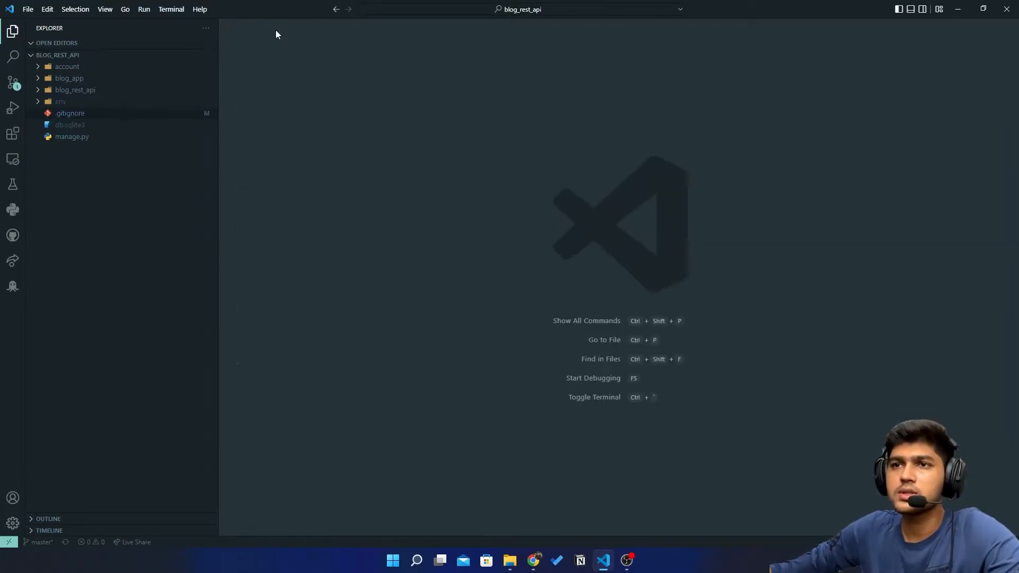
pyautogui.click(69, 78)
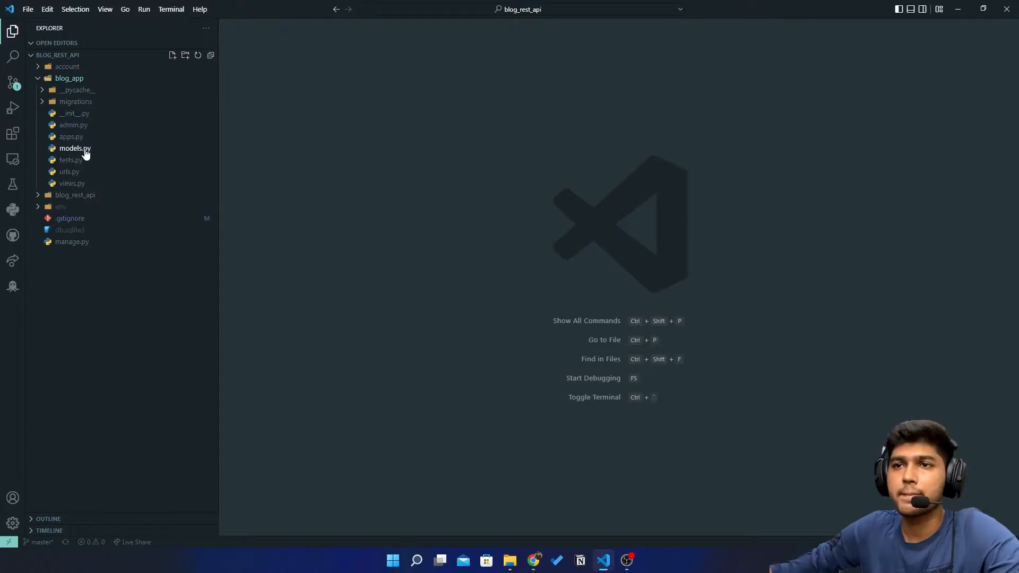
pyautogui.click(74, 149)
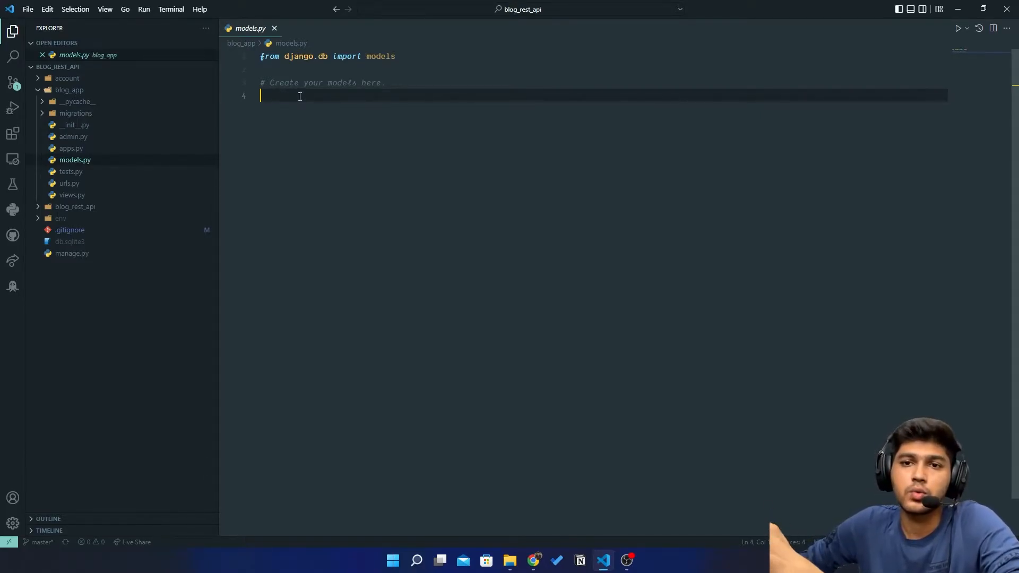
pyautogui.moveTo(390, 219)
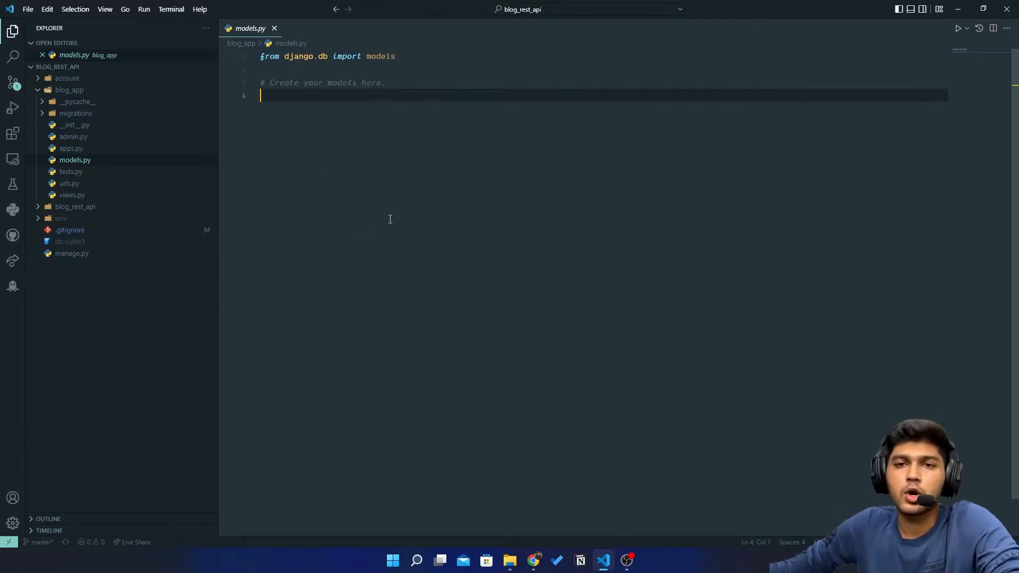
pyautogui.moveTo(405, 265)
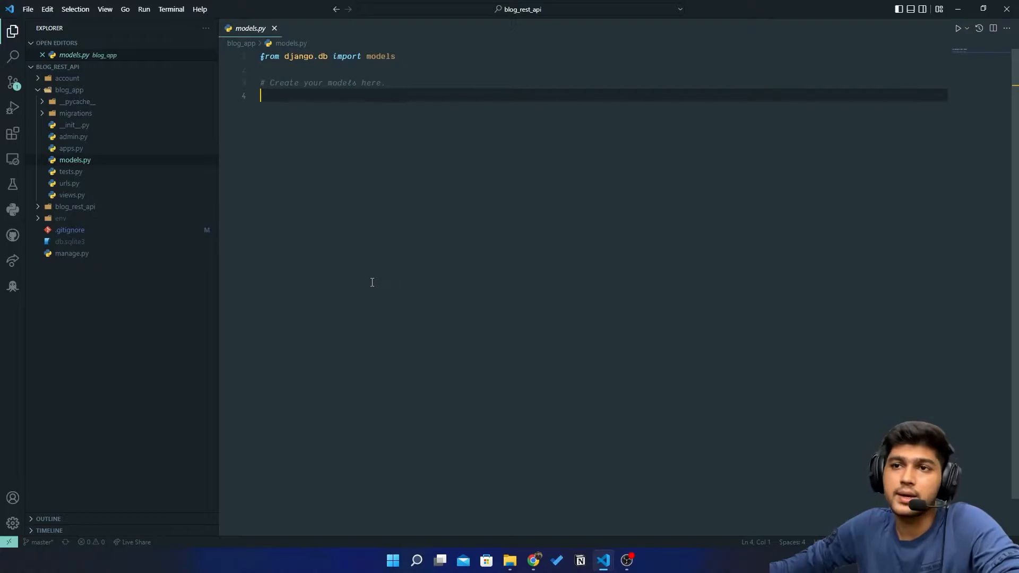
pyautogui.moveTo(386, 267)
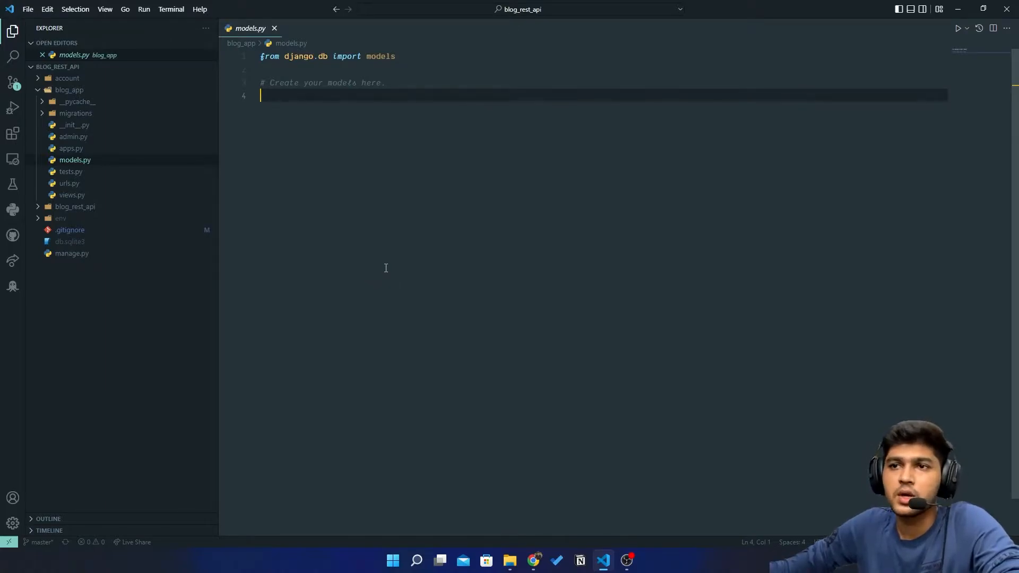
pyautogui.moveTo(447, 276)
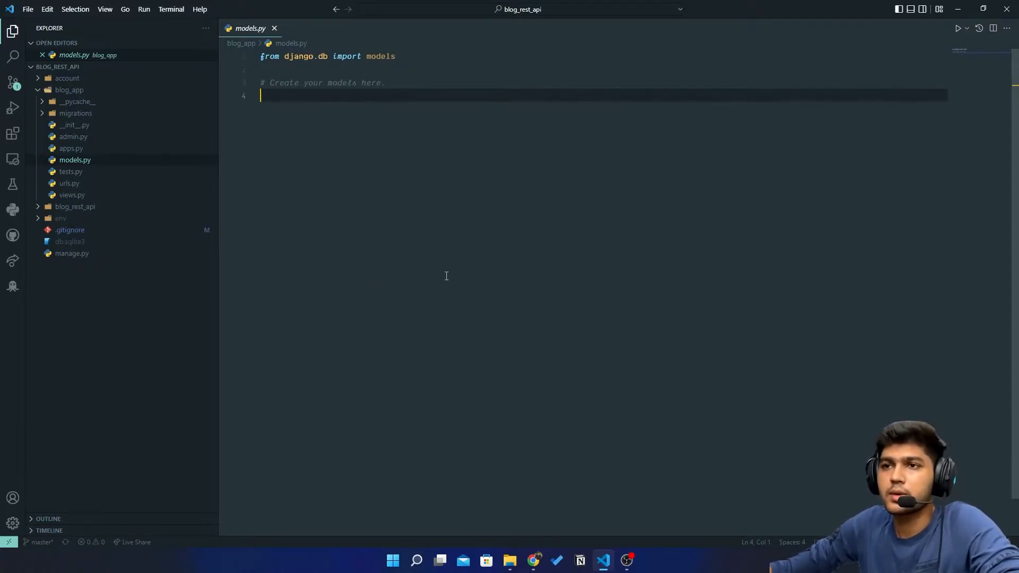
pyautogui.moveTo(373, 201)
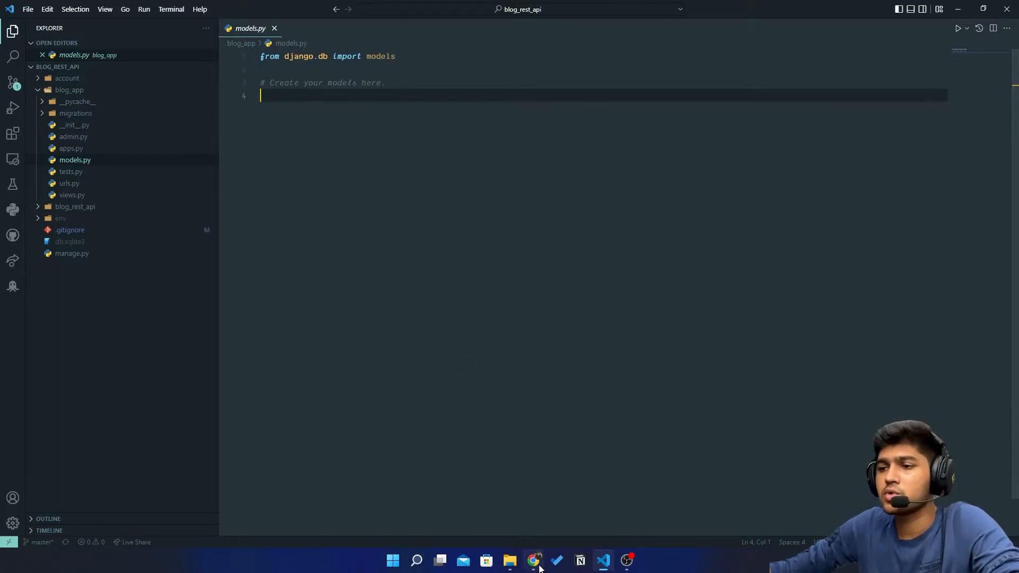
# Step: From the GitHub profile's Repositories list, go into the django_blog_youtube repository
pyautogui.click(533, 560)
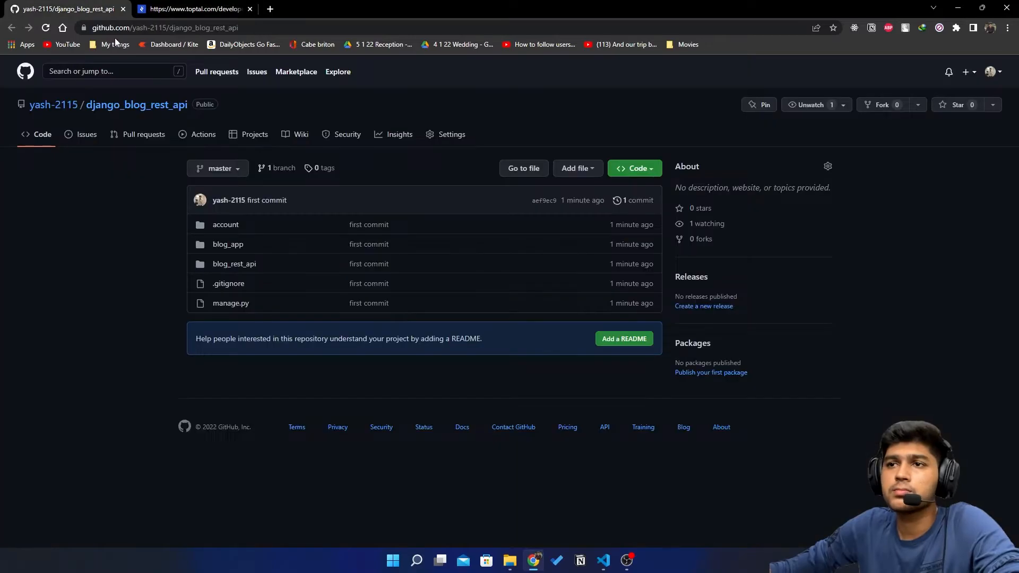
pyautogui.moveTo(53, 105)
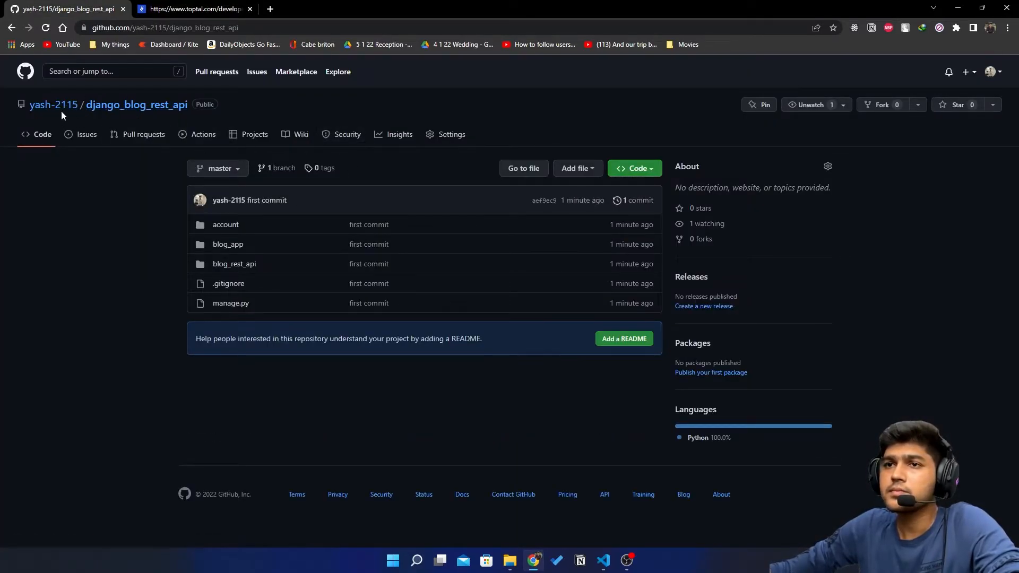
pyautogui.click(53, 105)
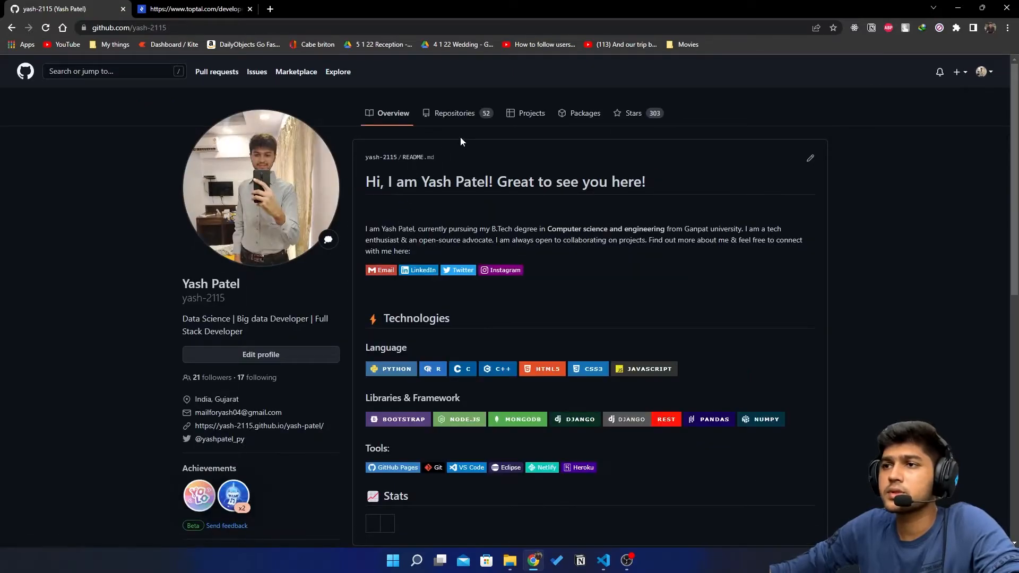
pyautogui.click(454, 113)
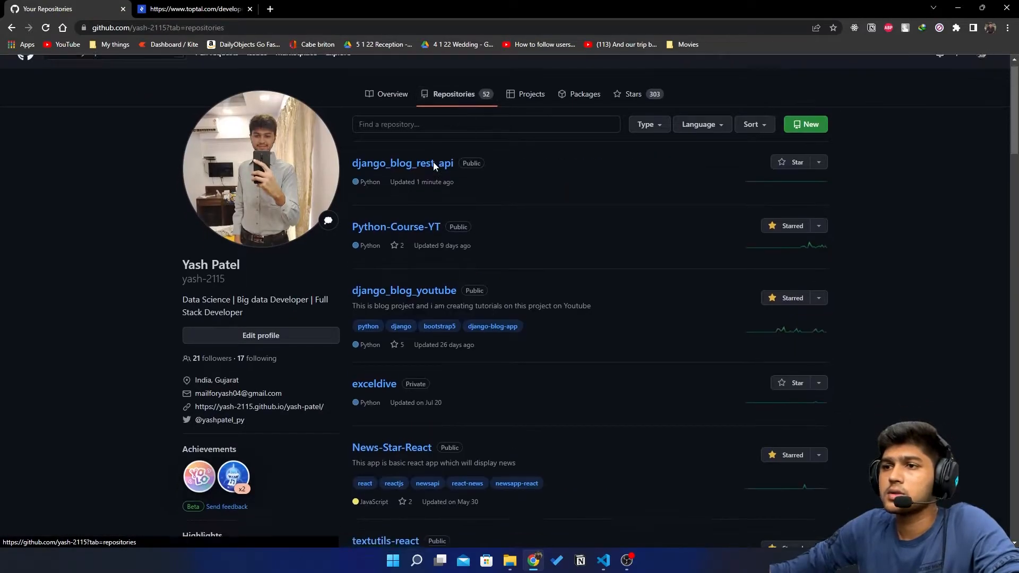
pyautogui.click(403, 291)
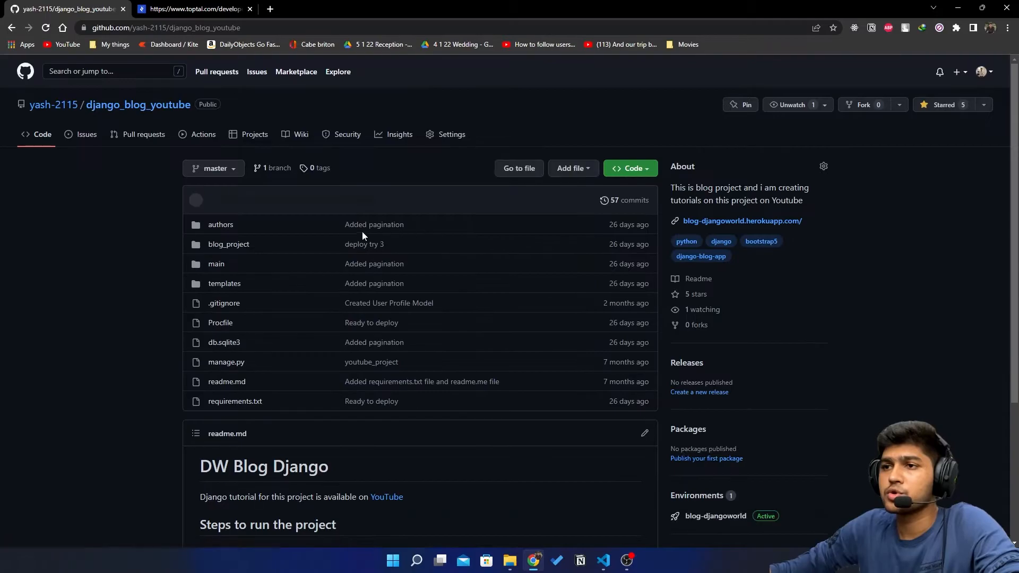
# Step: Browse the repository's files and enter its main app folder
pyautogui.scroll(-3)
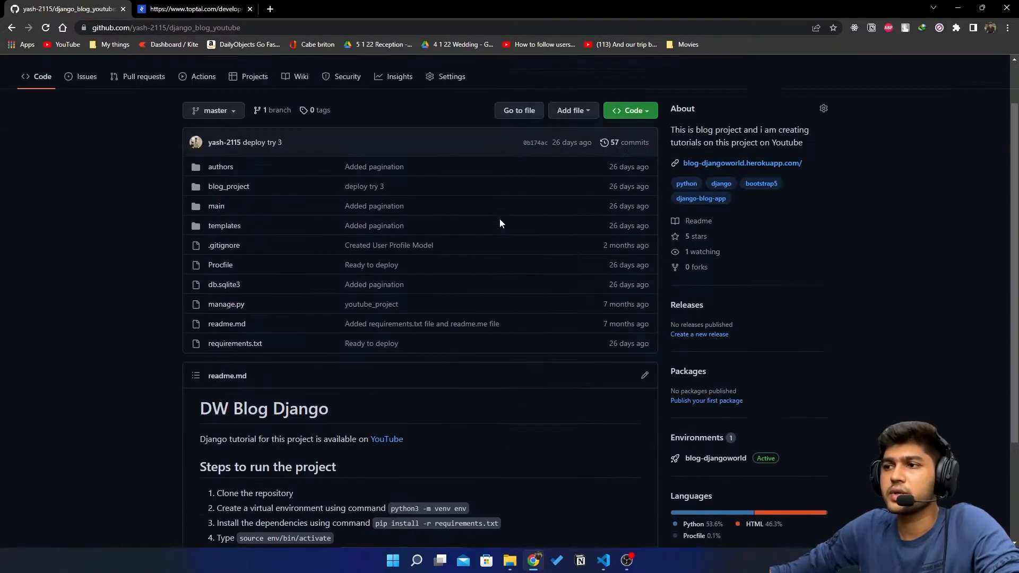
pyautogui.scroll(3)
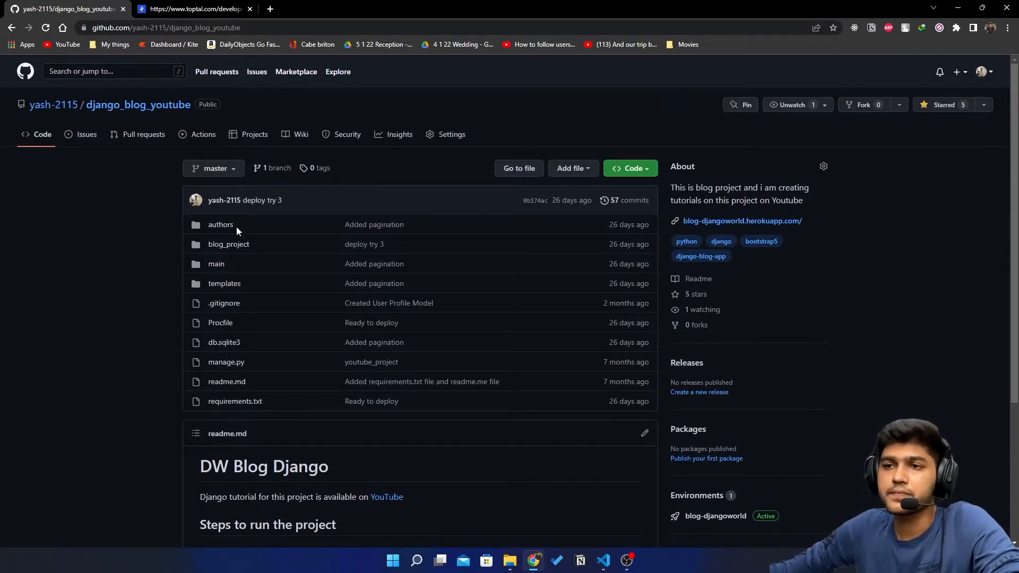
pyautogui.moveTo(253, 226)
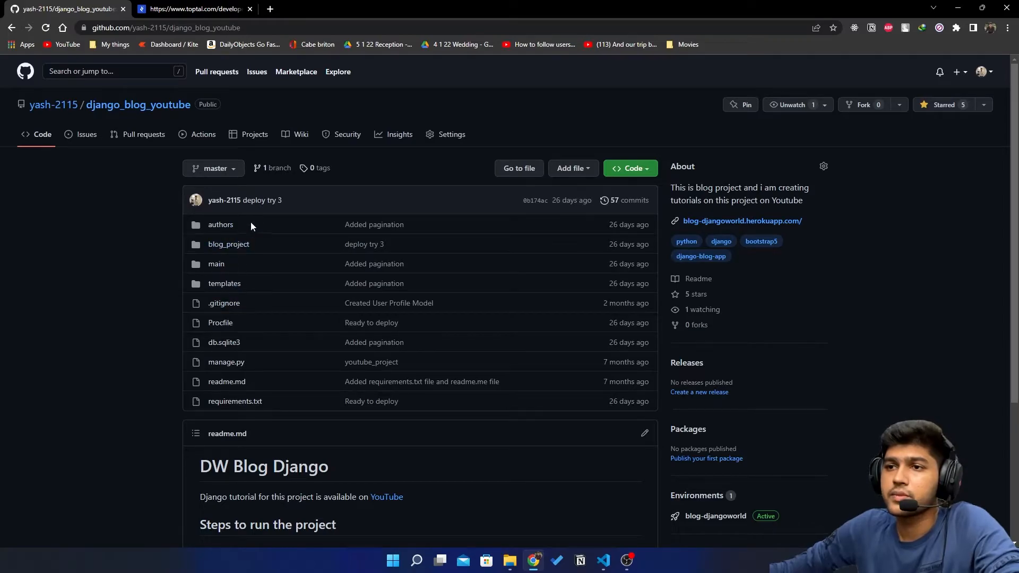
pyautogui.moveTo(241, 253)
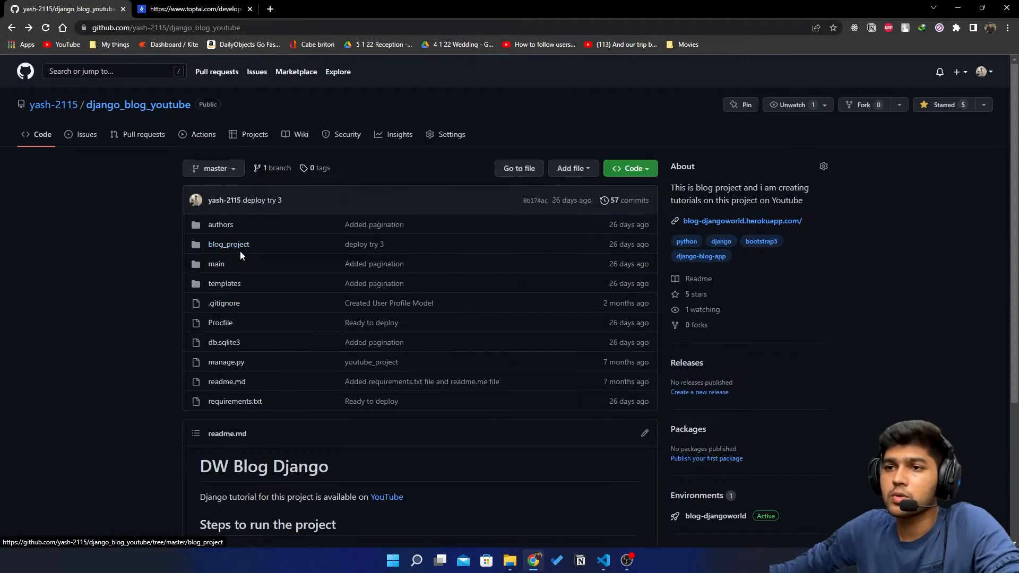
pyautogui.click(216, 263)
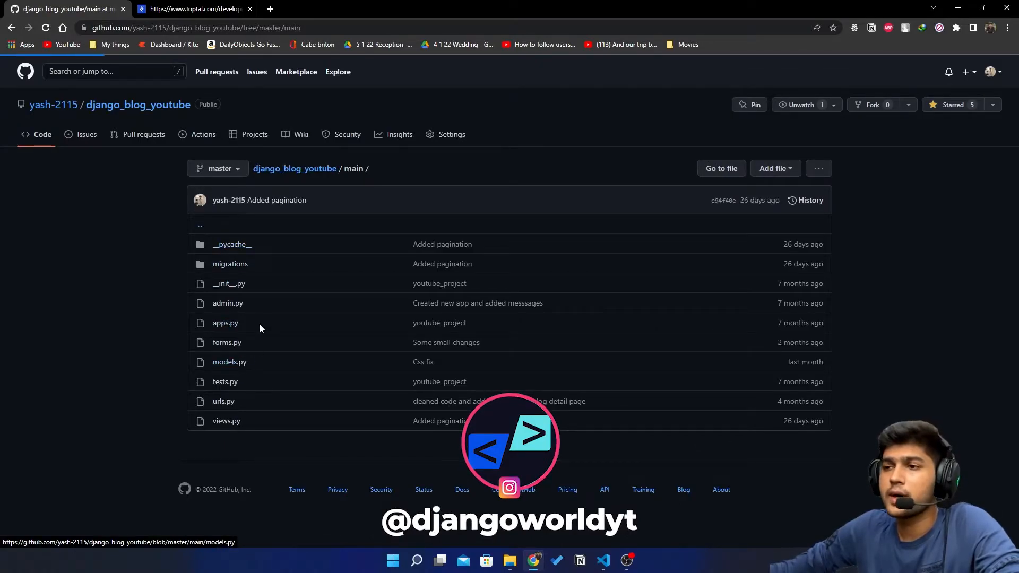
# Step: View the main app's models.py with Blog, BlogComment and Contact, copy it, and return to the editor
pyautogui.click(230, 362)
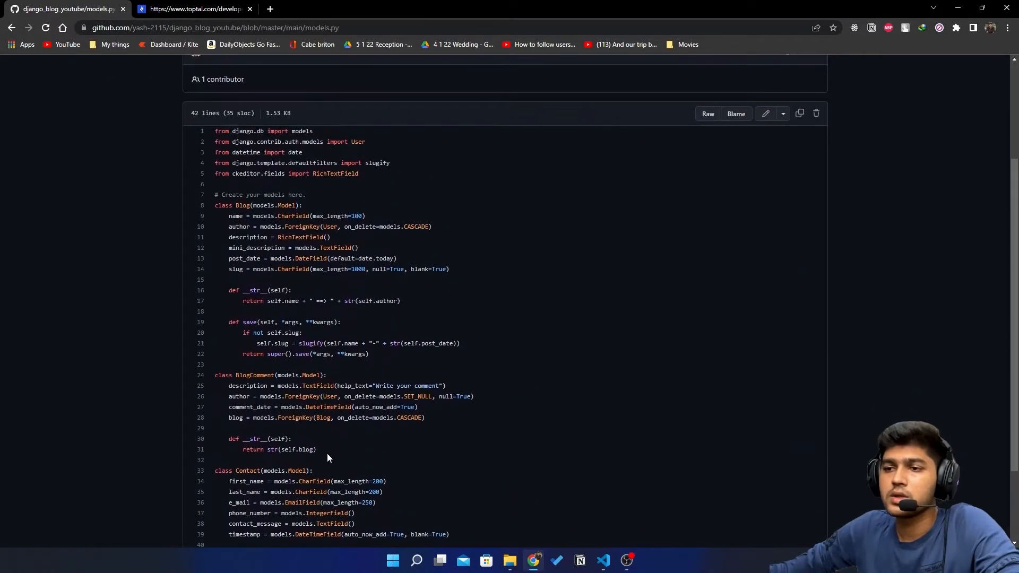
pyautogui.scroll(3)
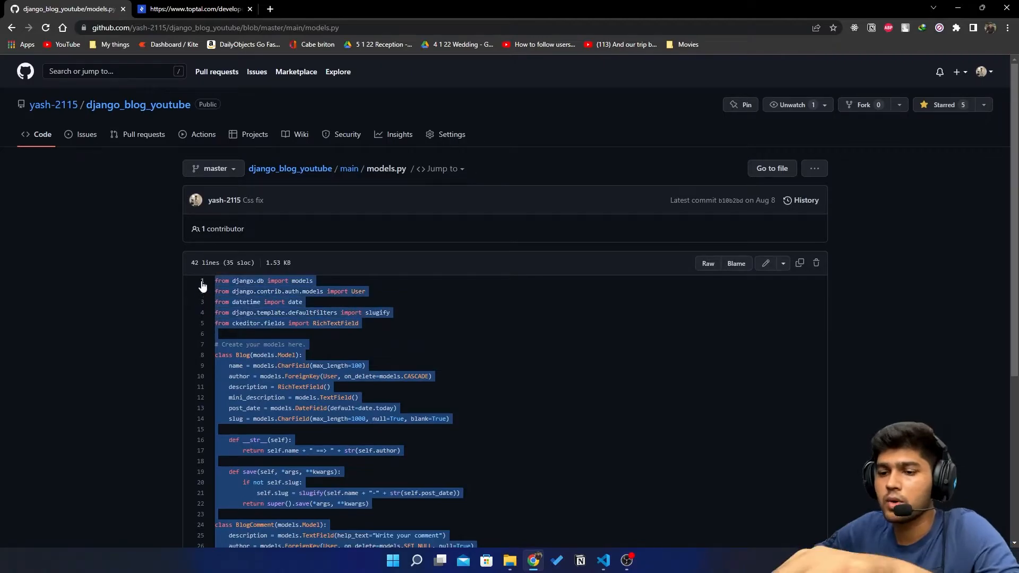
pyautogui.click(603, 560)
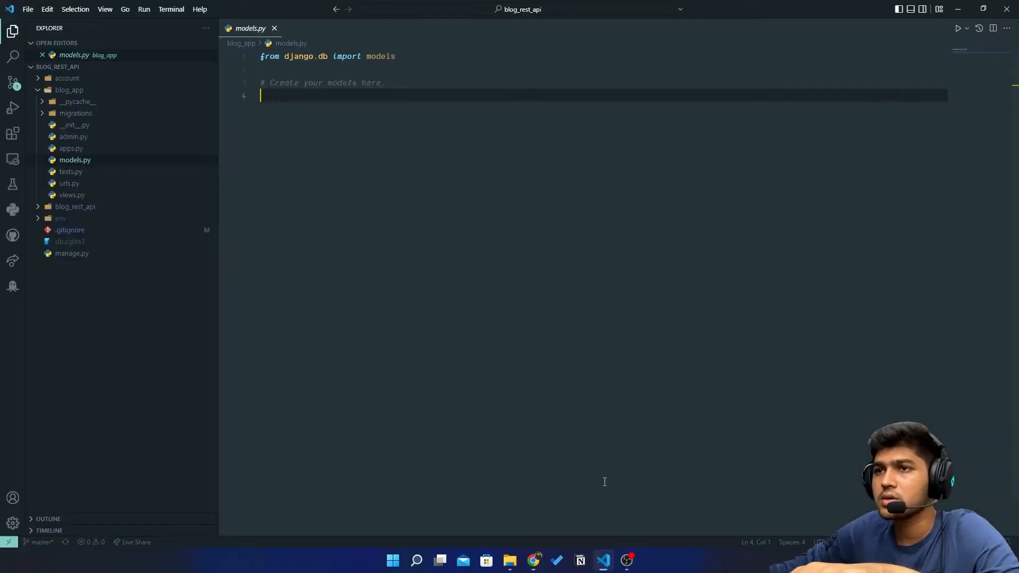
# Step: Replace models.py with the copied code and swap the RichTextField description for models.TextField()
pyautogui.press('ctrl+a')
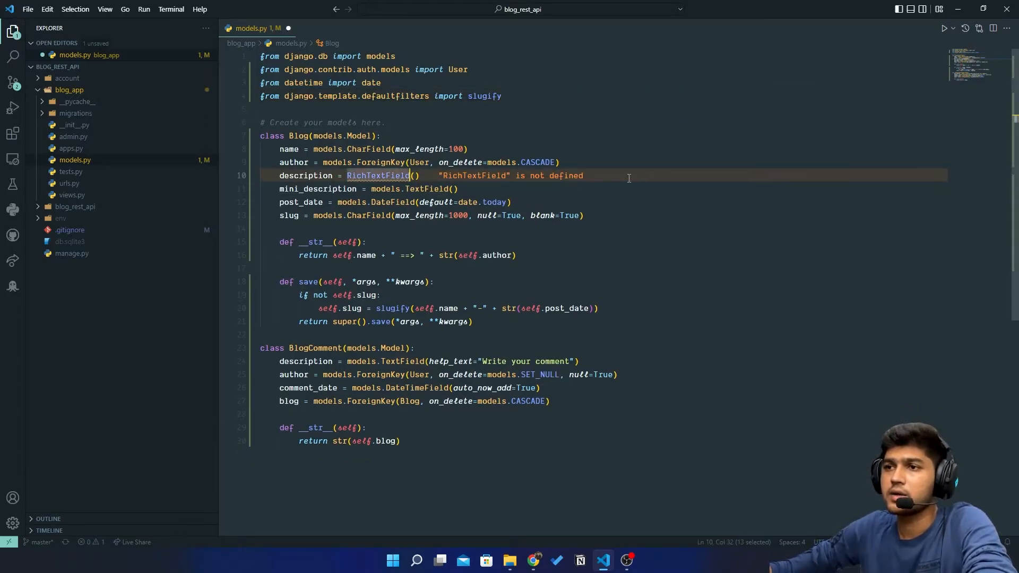
pyautogui.press('Delete')
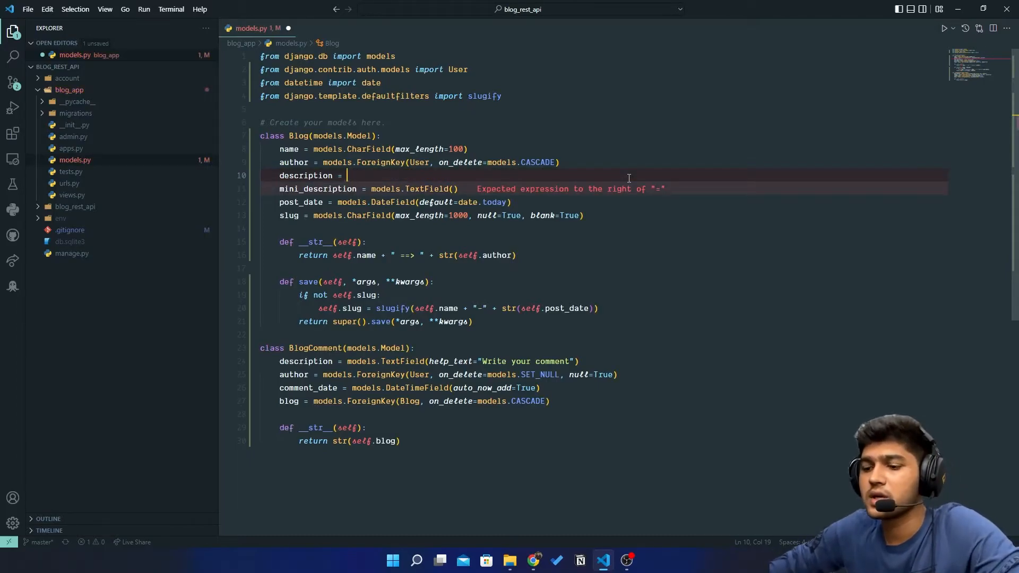
pyautogui.write('models.TextField')
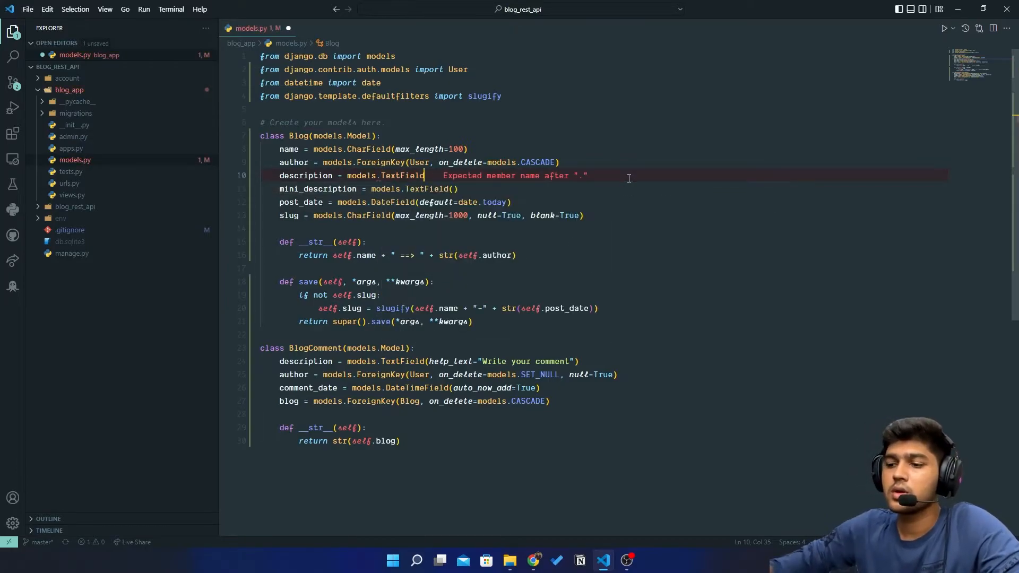
pyautogui.write('()')
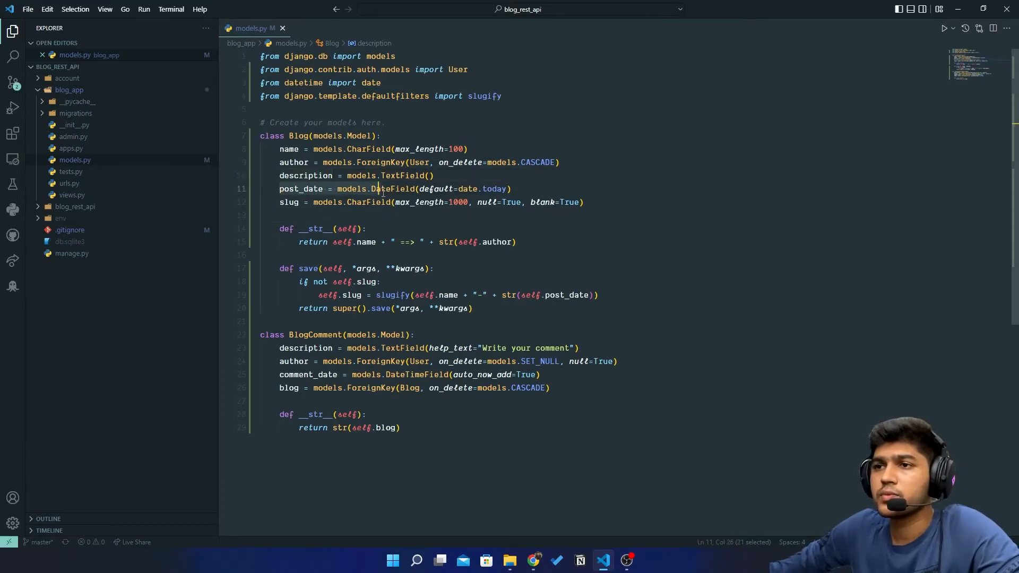
# Step: Remove the ckeditor import, mini_description, help_text and the Contact class, keeping Blog and BlogComment
pyautogui.click(294, 189)
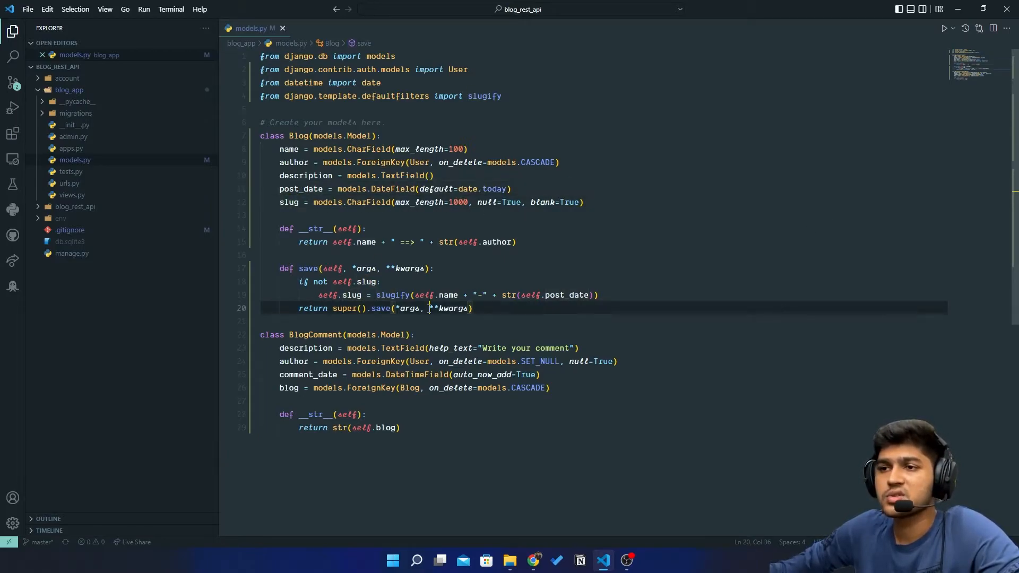
pyautogui.click(318, 348)
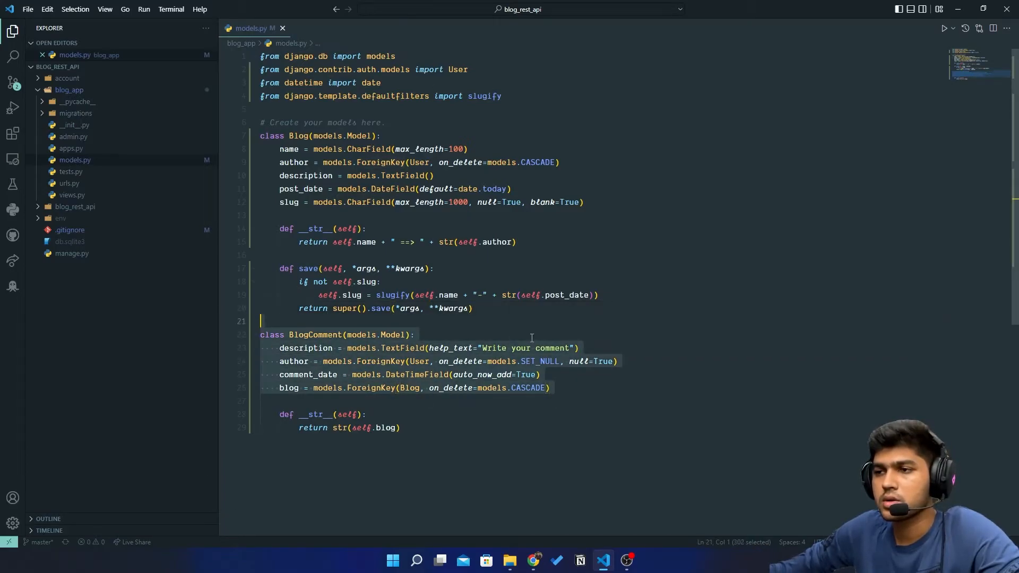
pyautogui.click(574, 348)
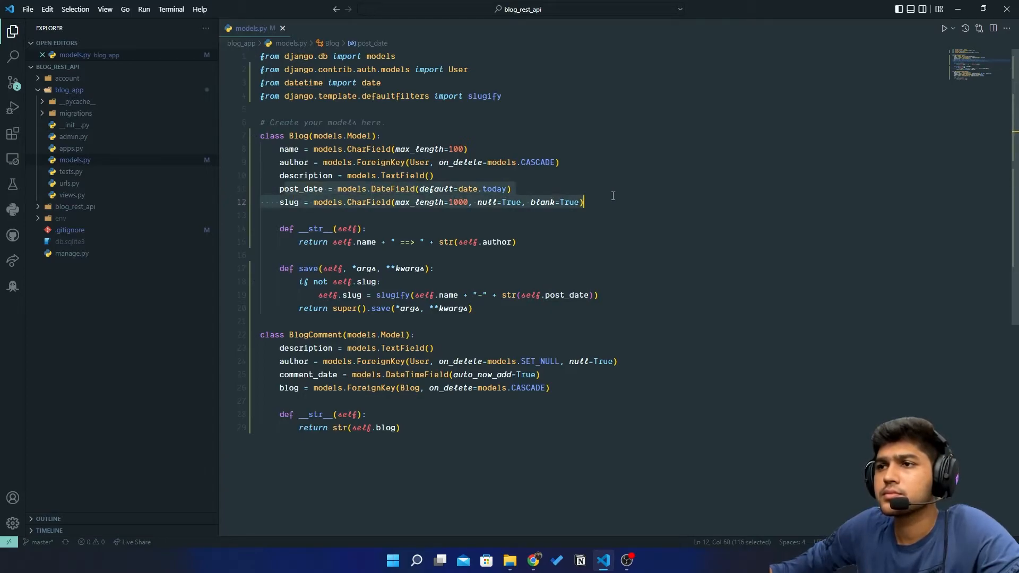
pyautogui.click(477, 189)
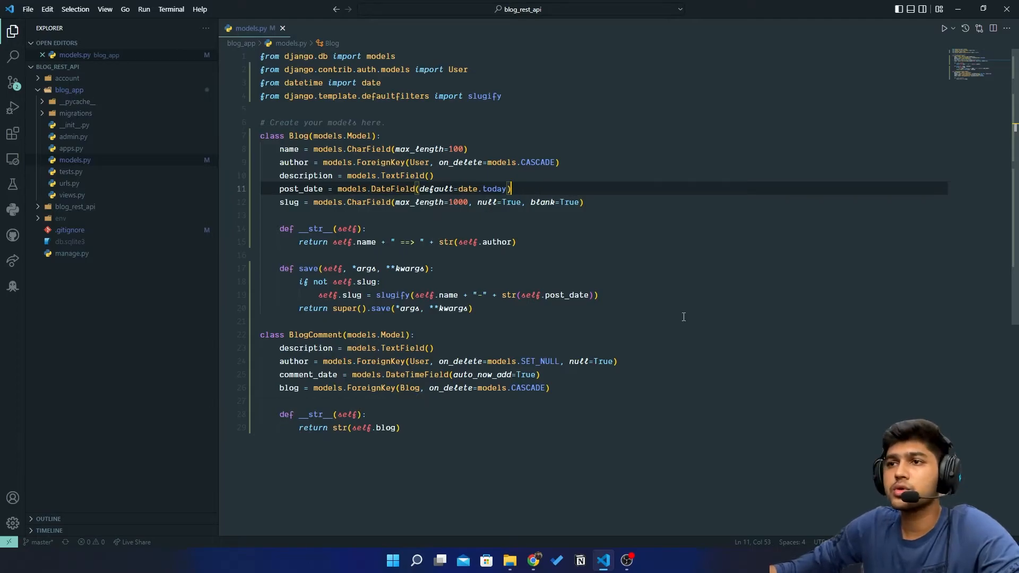
pyautogui.moveTo(524, 375)
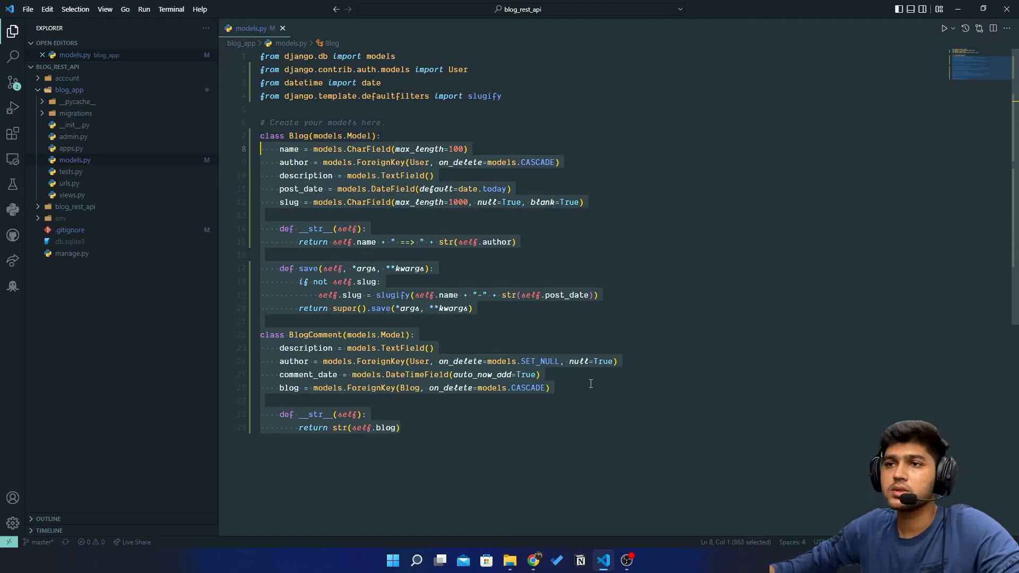
# Step: Run python .\manage.py makemigrations, producing blog_app's 0001_initial migration for Blog and BlogComment
pyautogui.click(399, 427)
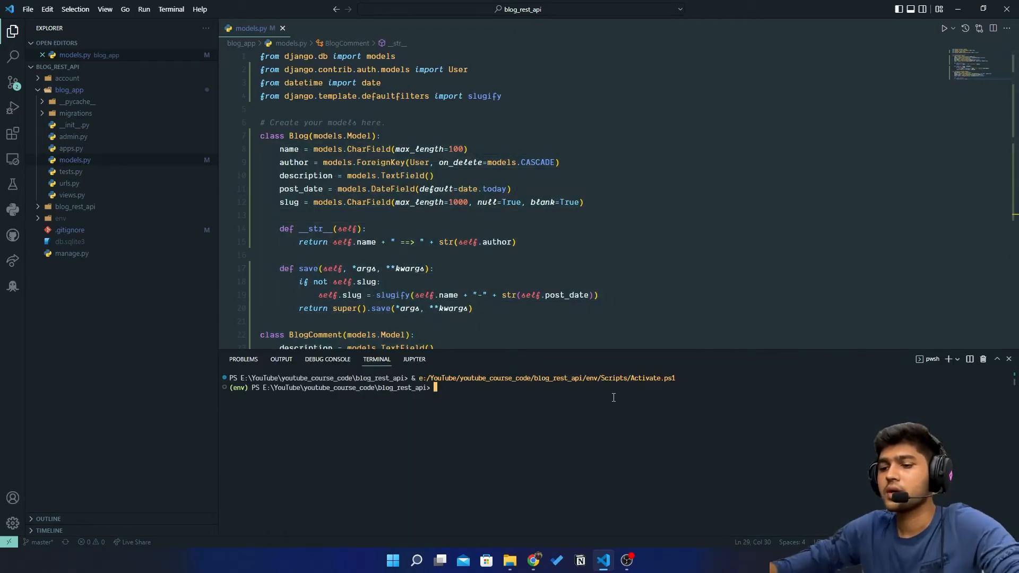
pyautogui.write('python man')
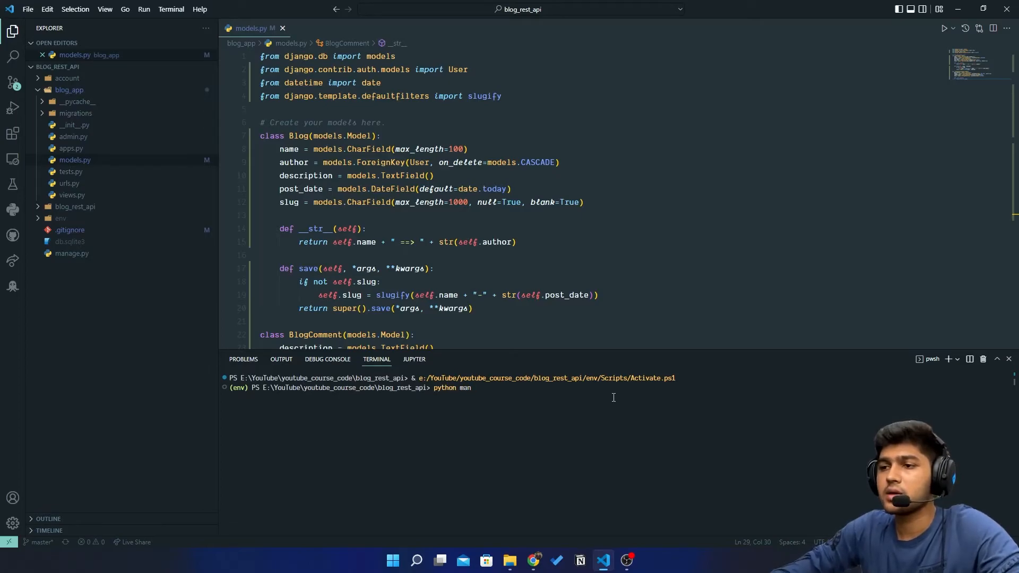
pyautogui.write('.\\manage.py makemigratio')
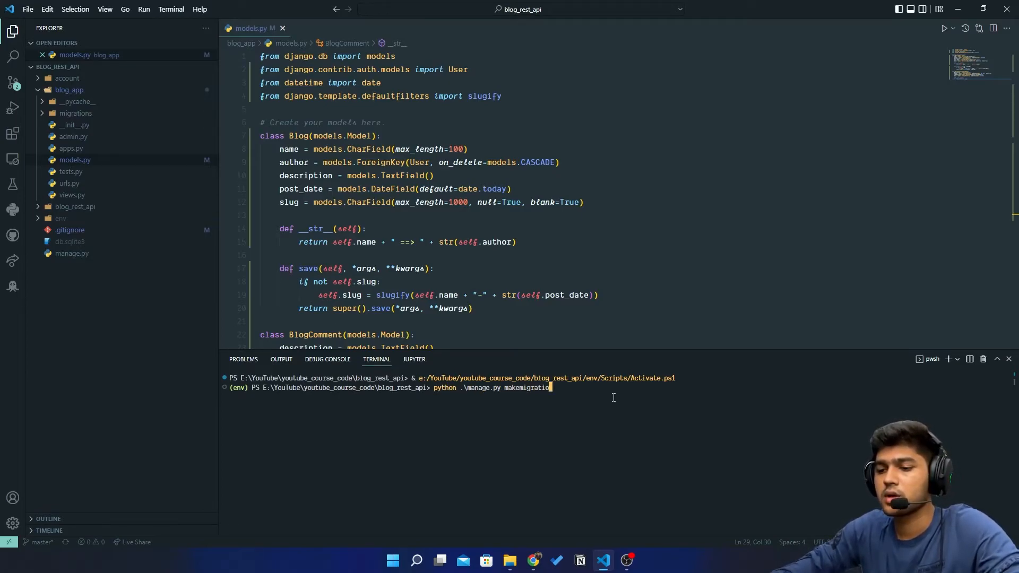
pyautogui.press('Return')
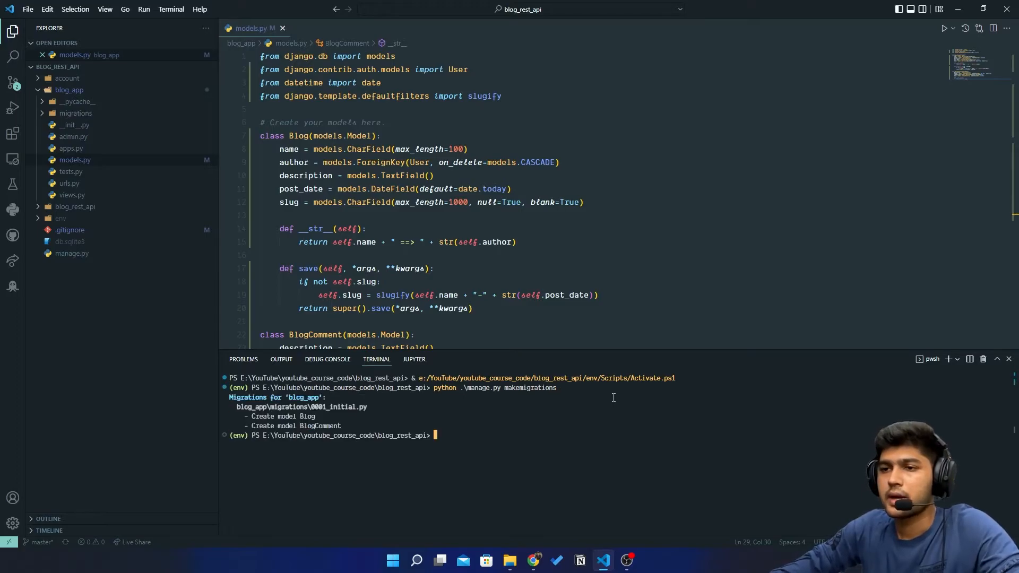
# Step: Run python .\manage.py migrate to apply the migrations to the PostgreSQL database
pyautogui.write('python .\\manage.py migeate')
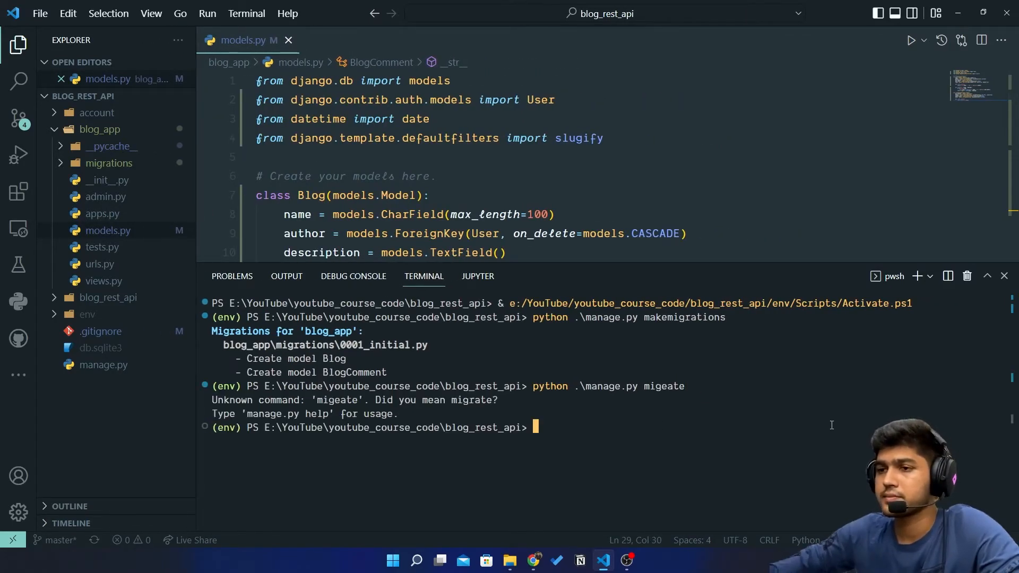
pyautogui.write('python .\\manage.py mige')
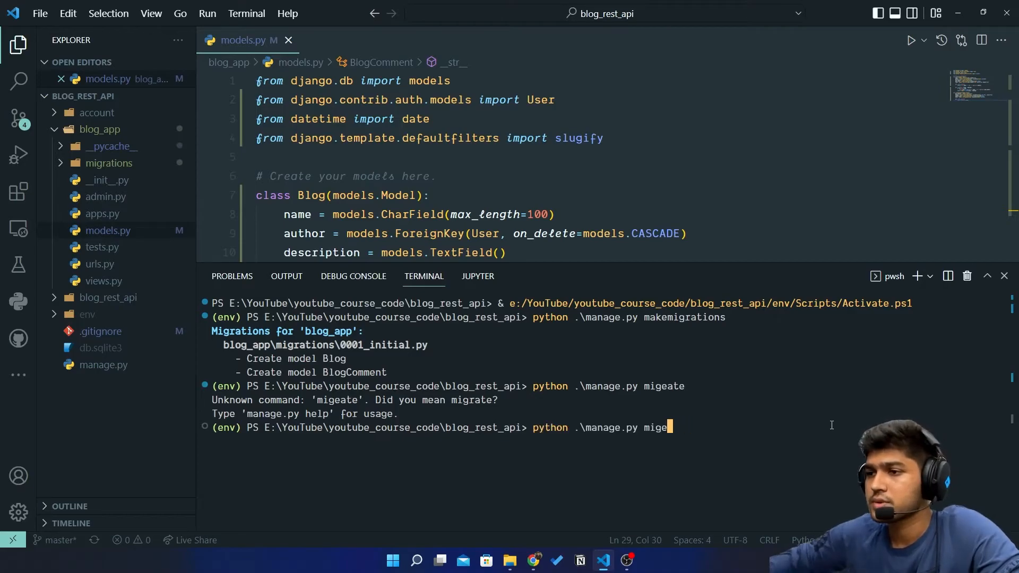
pyautogui.press('Backspace')
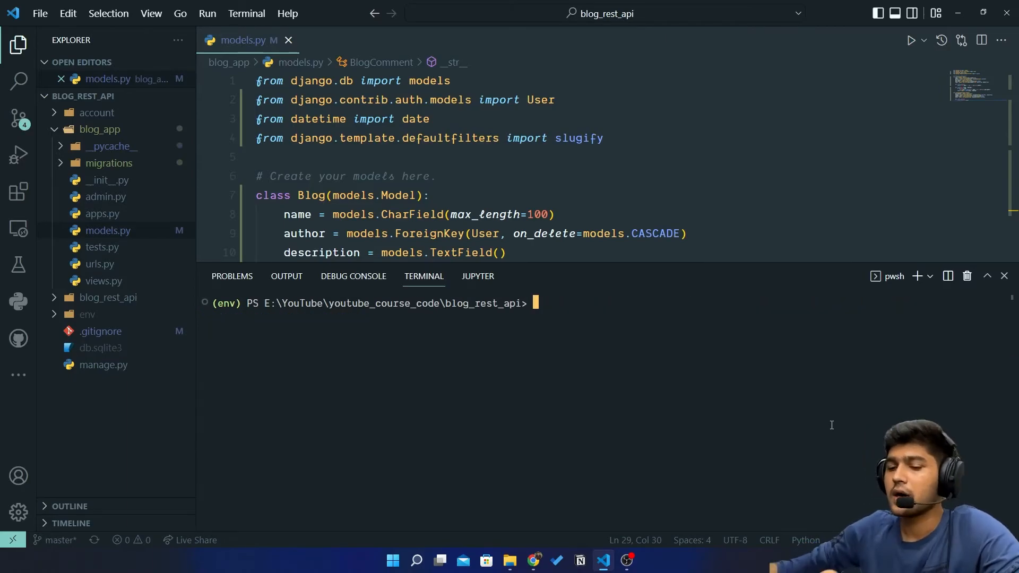
# Step: Unlock pgAdmin with the master password and expand PostgreSQL 14 down to blog_rest_api's public tables
pyautogui.click(416, 560)
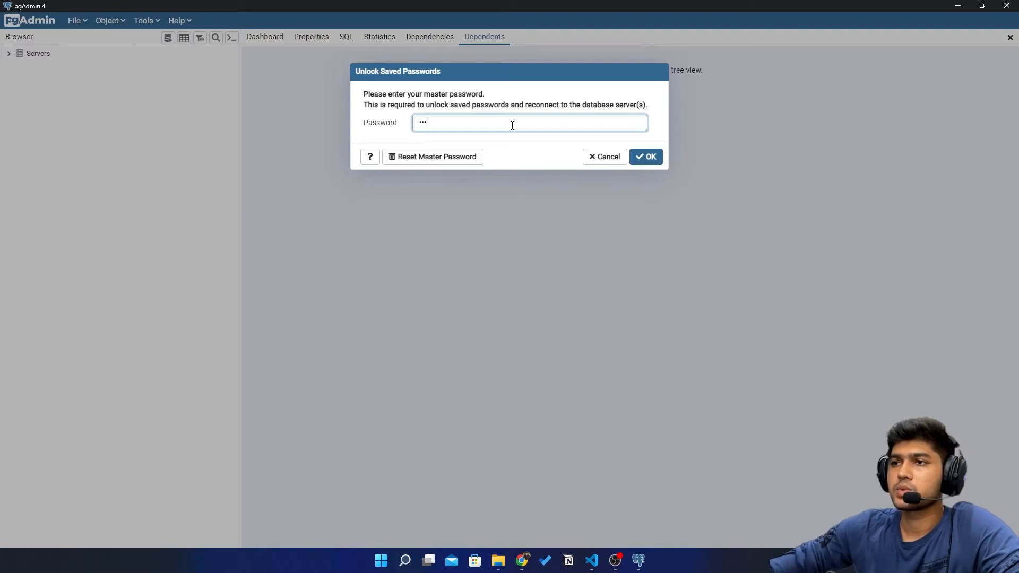
pyautogui.click(645, 156)
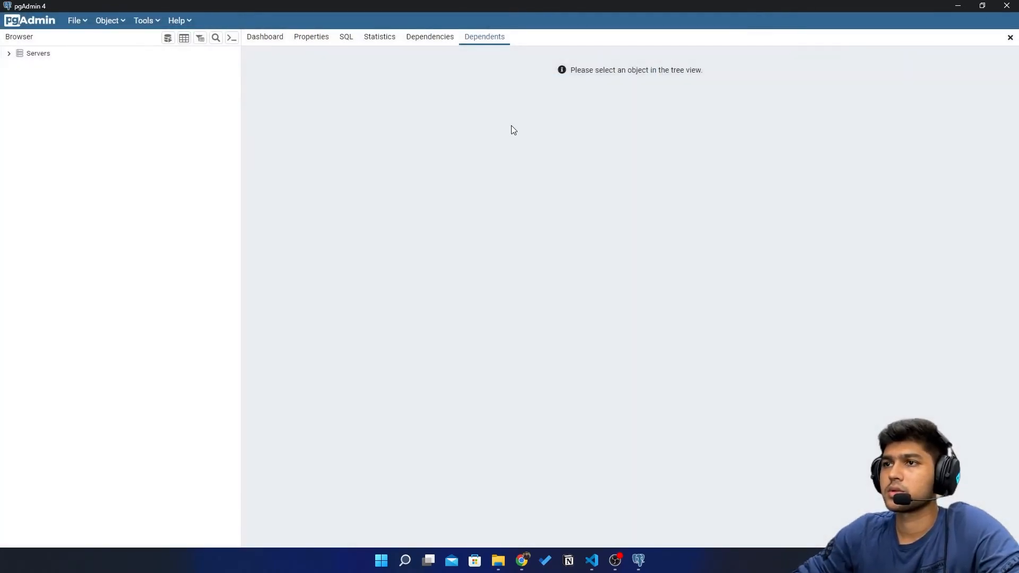
pyautogui.click(10, 54)
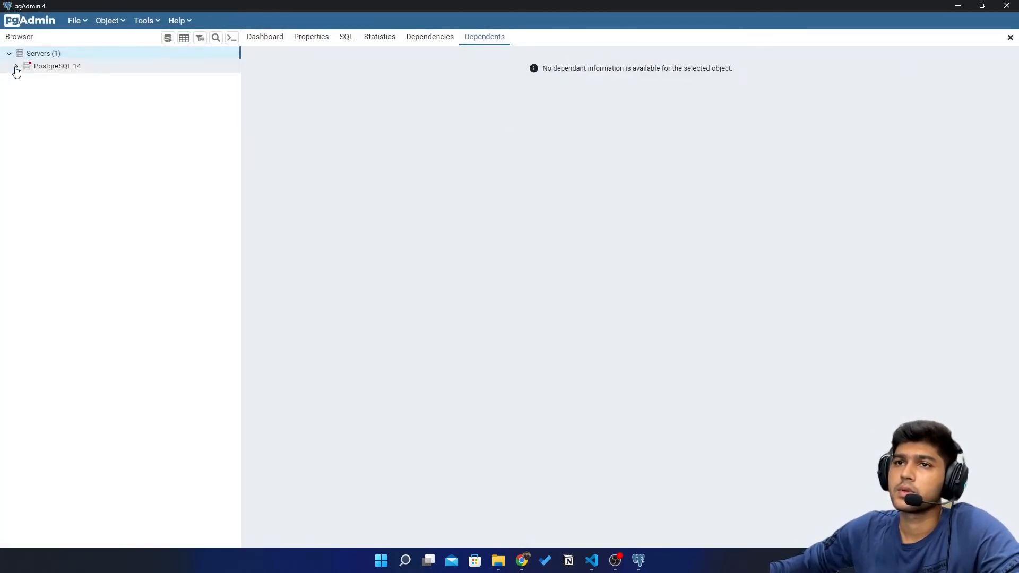
pyautogui.click(16, 65)
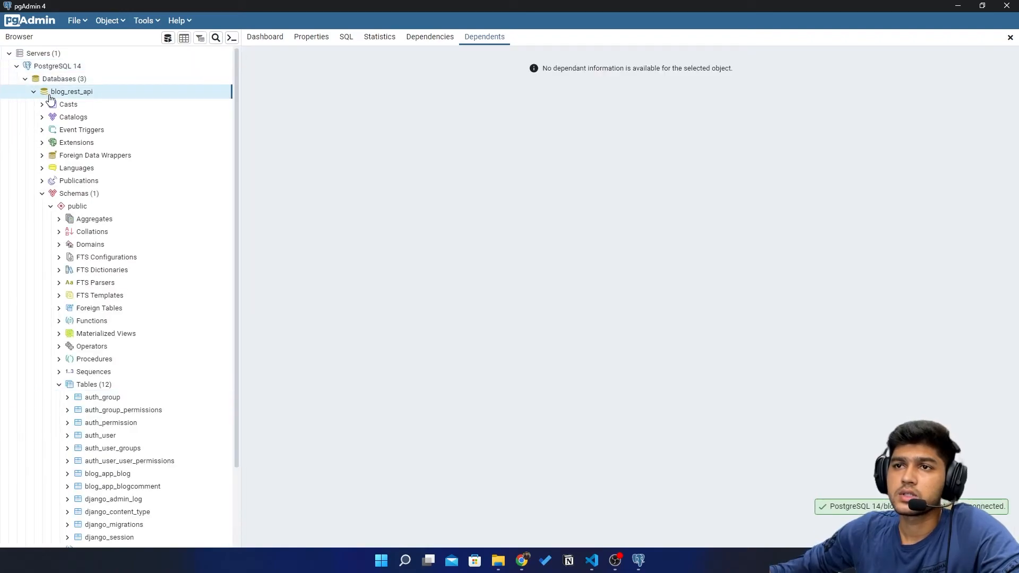
pyautogui.scroll(-3)
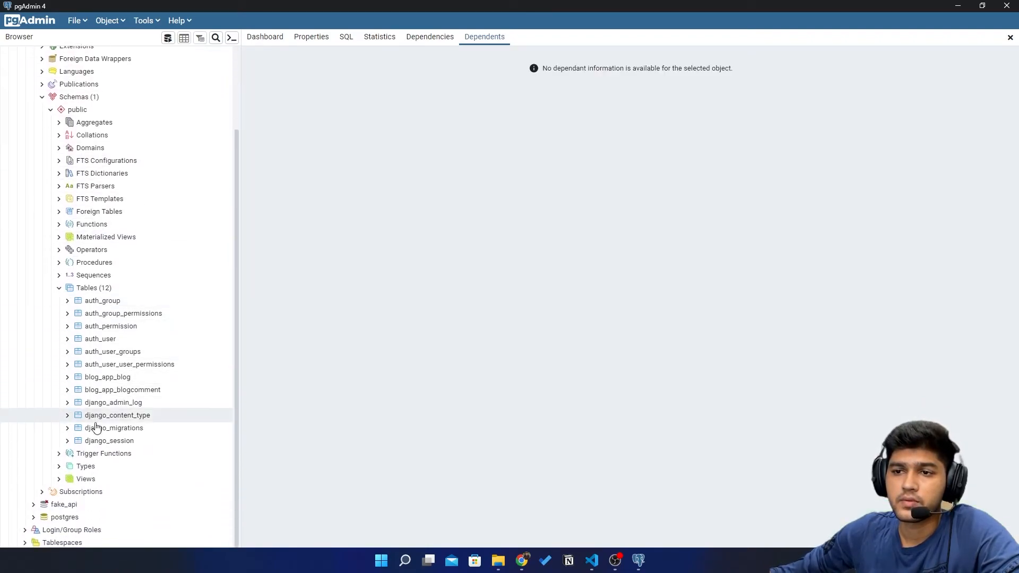
# Step: Inspect the blog_app_blog and blog_app_blogcomment tables with their keys and indexes
pyautogui.click(107, 377)
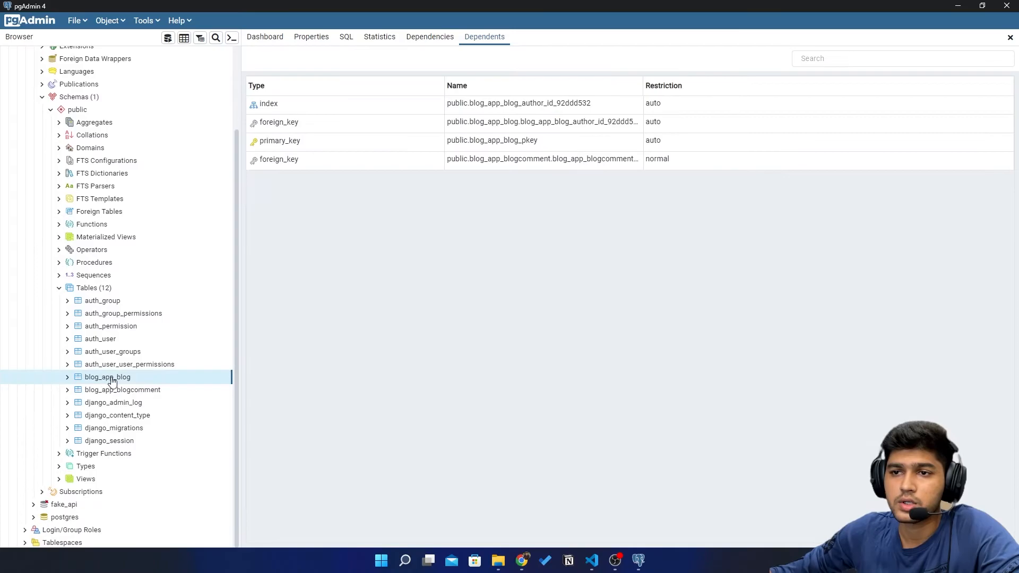
pyautogui.click(67, 377)
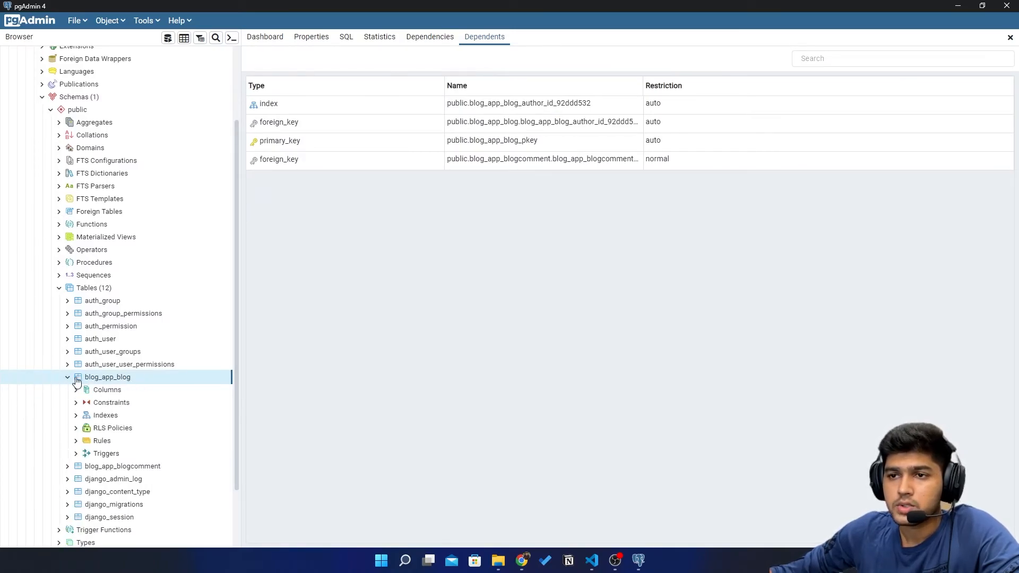
pyautogui.moveTo(585, 560)
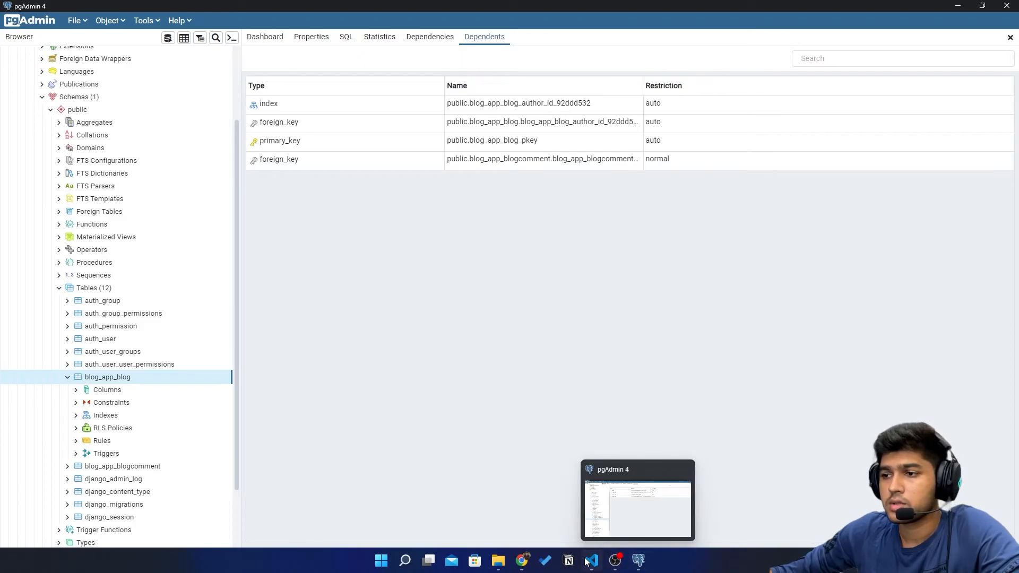
pyautogui.click(591, 561)
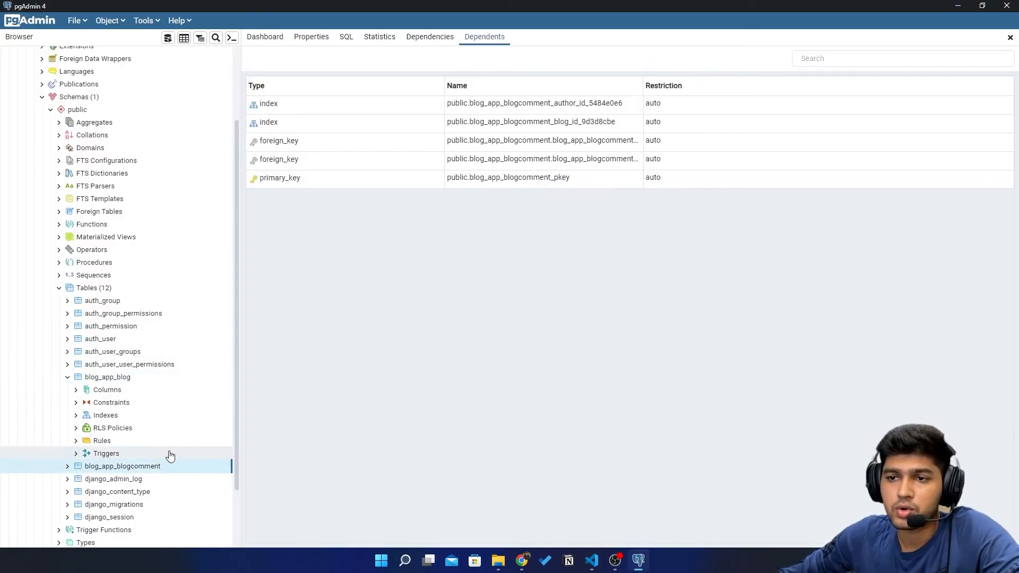
pyautogui.scroll(-3)
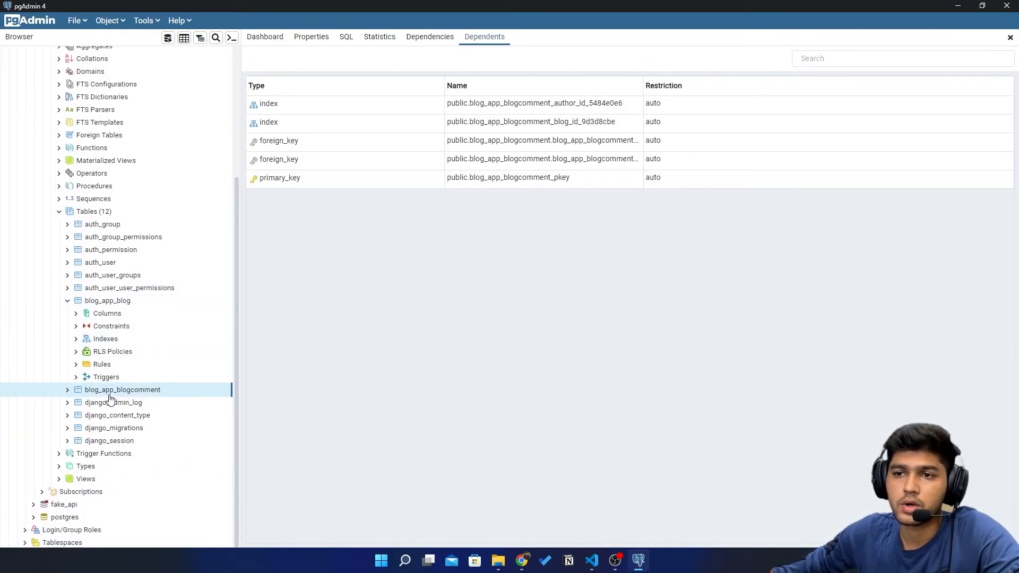
pyautogui.click(592, 561)
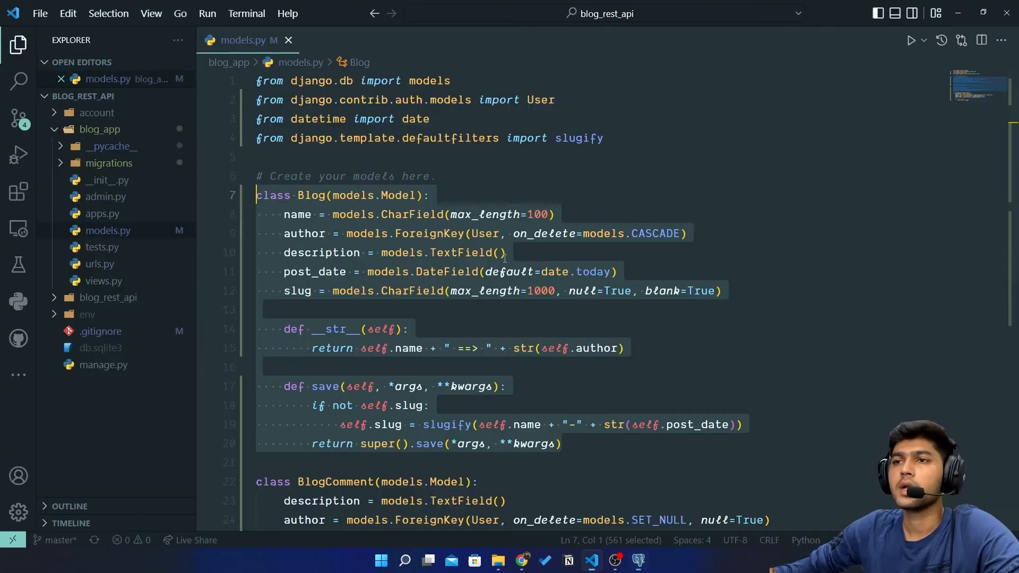
pyautogui.scroll(-3)
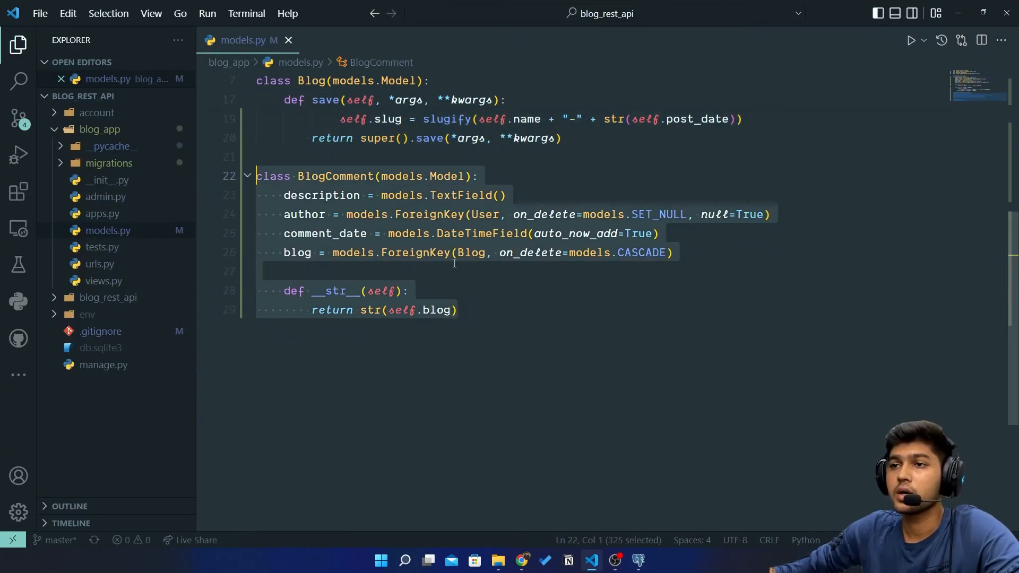
pyautogui.click(316, 271)
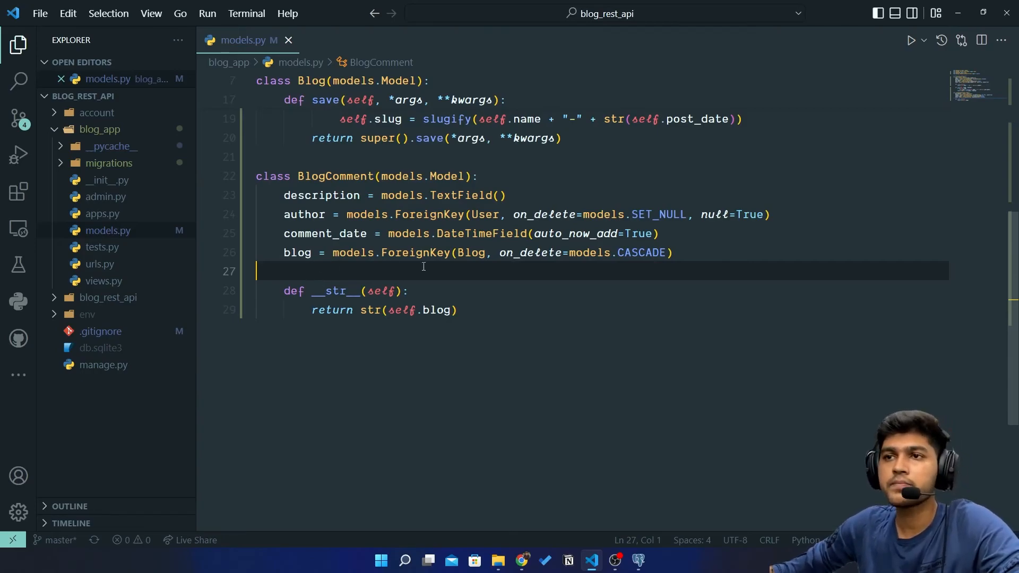
pyautogui.click(410, 291)
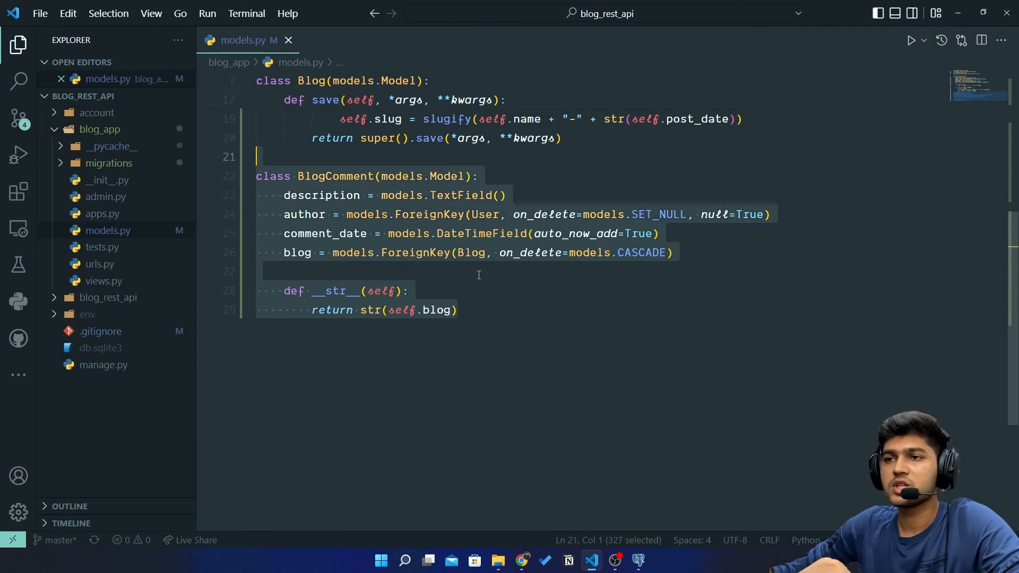
pyautogui.scroll(3)
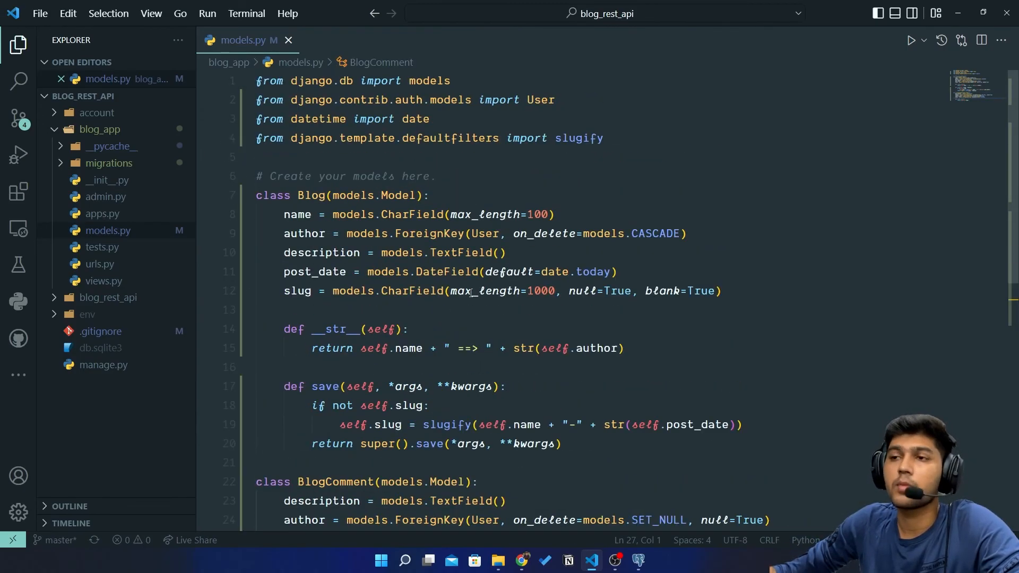
pyautogui.click(356, 308)
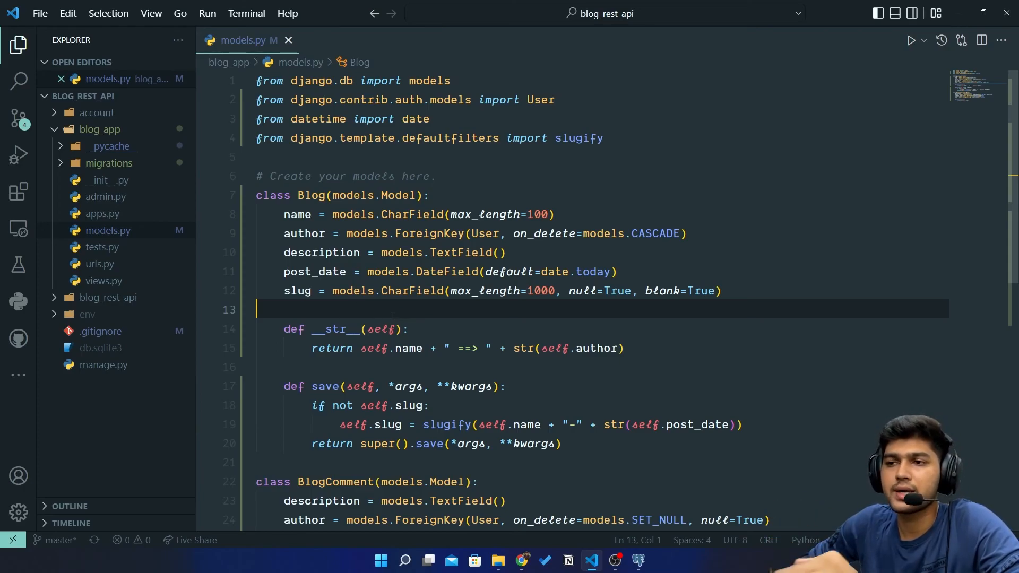
pyautogui.click(497, 272)
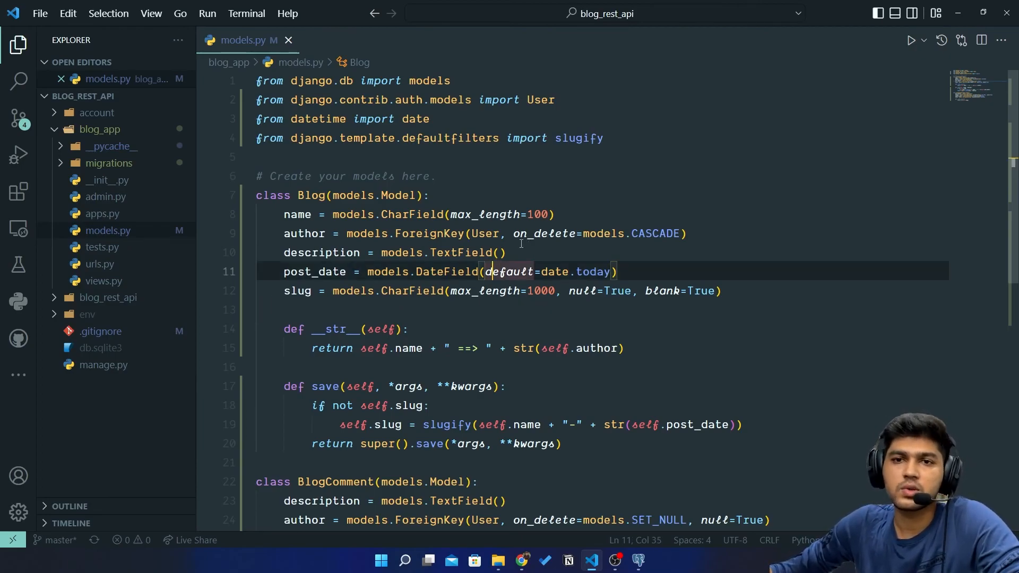
pyautogui.moveTo(484, 234)
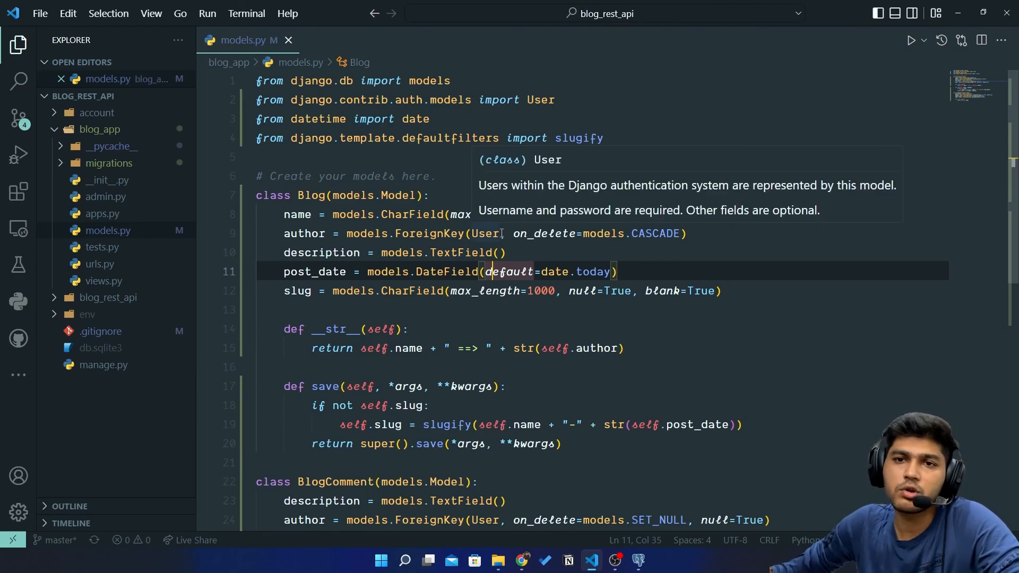